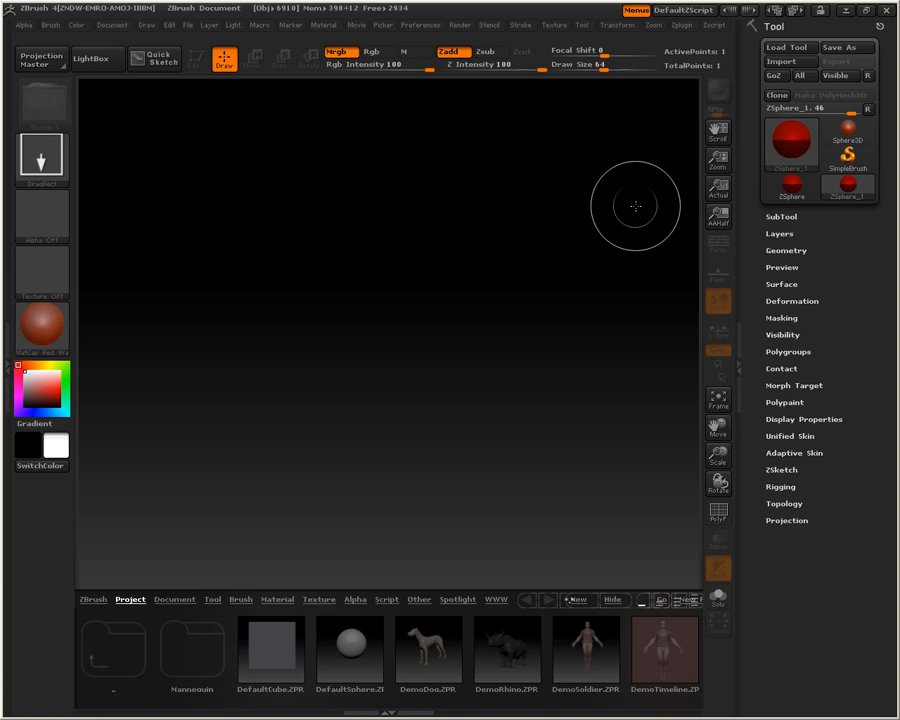
mouse_move(600, 294)
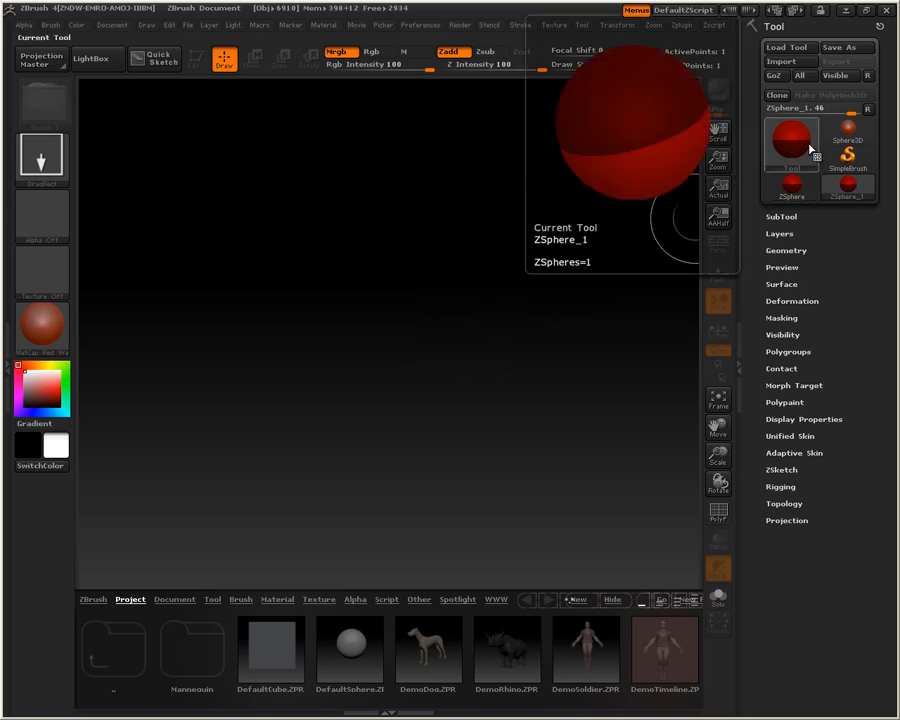
- Choose ZSphere from the Tool picker as the working tool
left_click(790, 188)
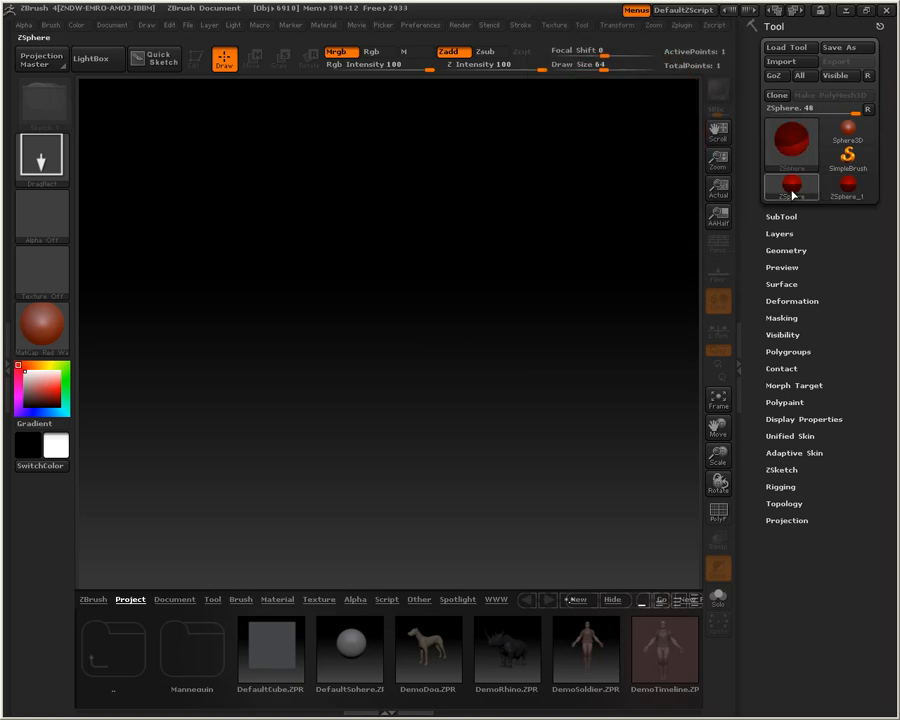
left_click(790, 188)
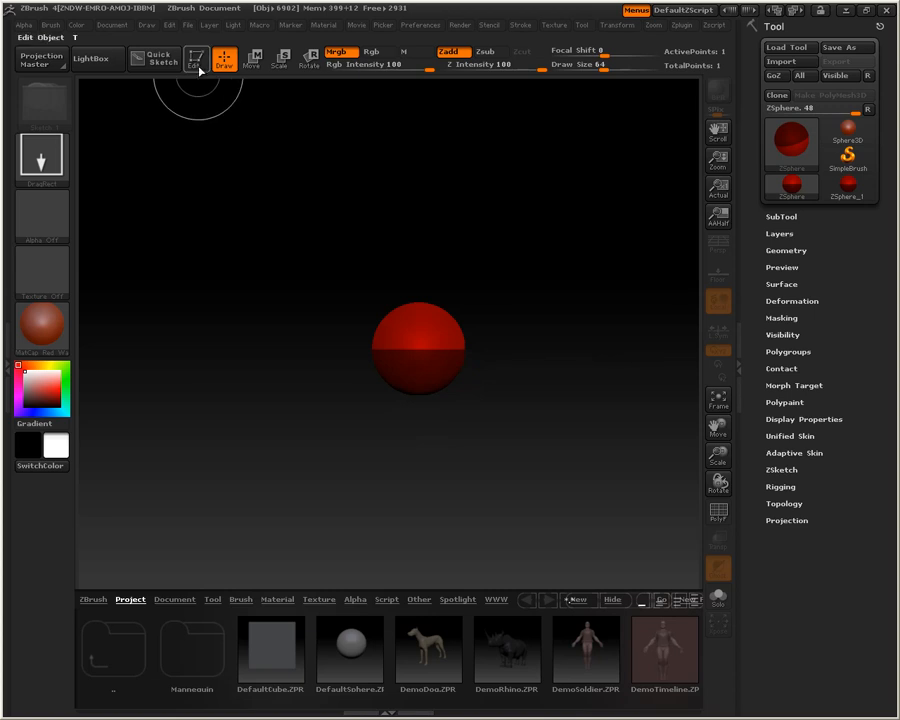
mouse_move(196, 60)
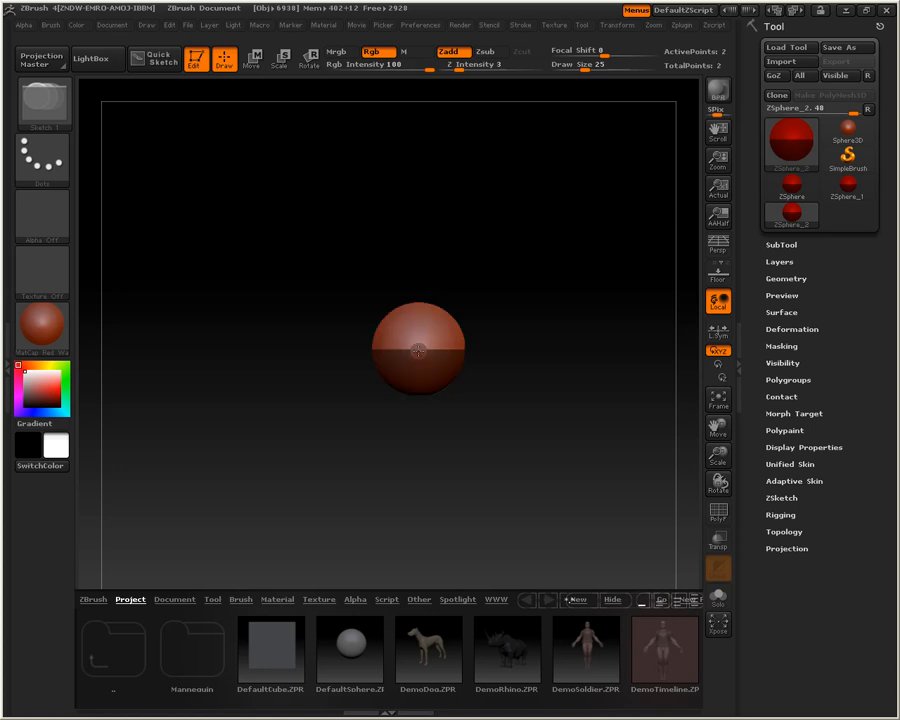
- In Move mode, pull the end ZSphere sideways so the body becomes a long horizontal chain
left_click(418, 344)
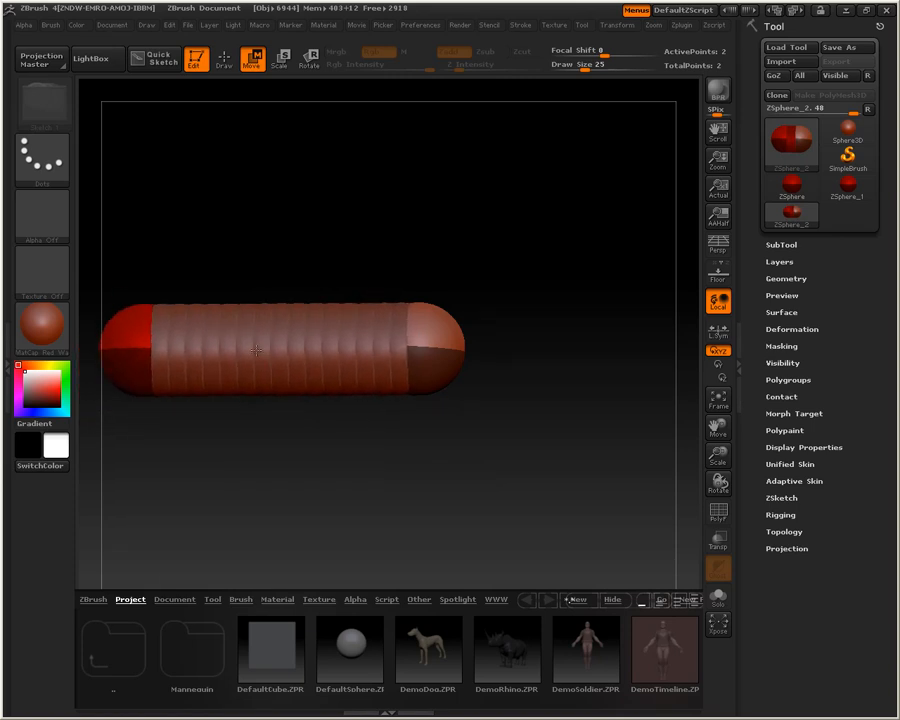
left_click_drag(140, 350, 416, 350)
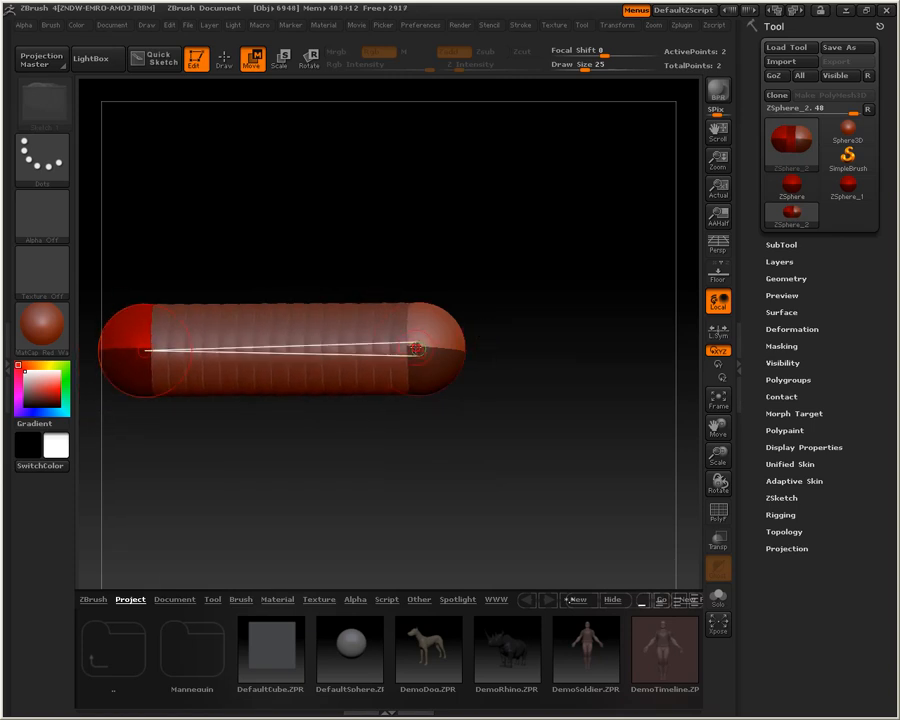
left_click_drag(416, 348, 530, 348)
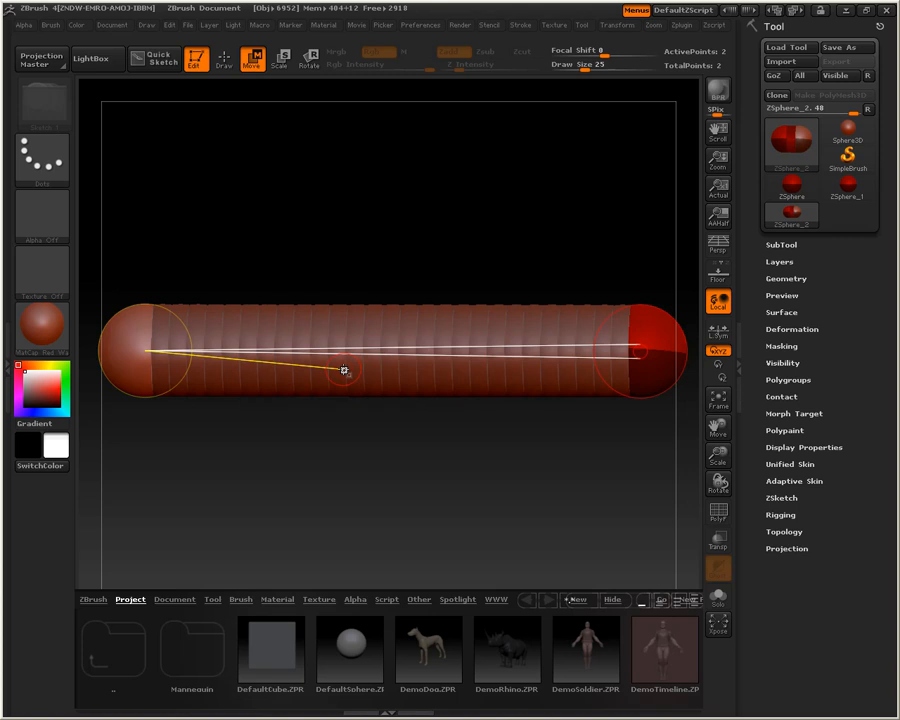
- In Draw mode add ZSpheres along the body and pull a leg chain downward from it
left_click(224, 58)
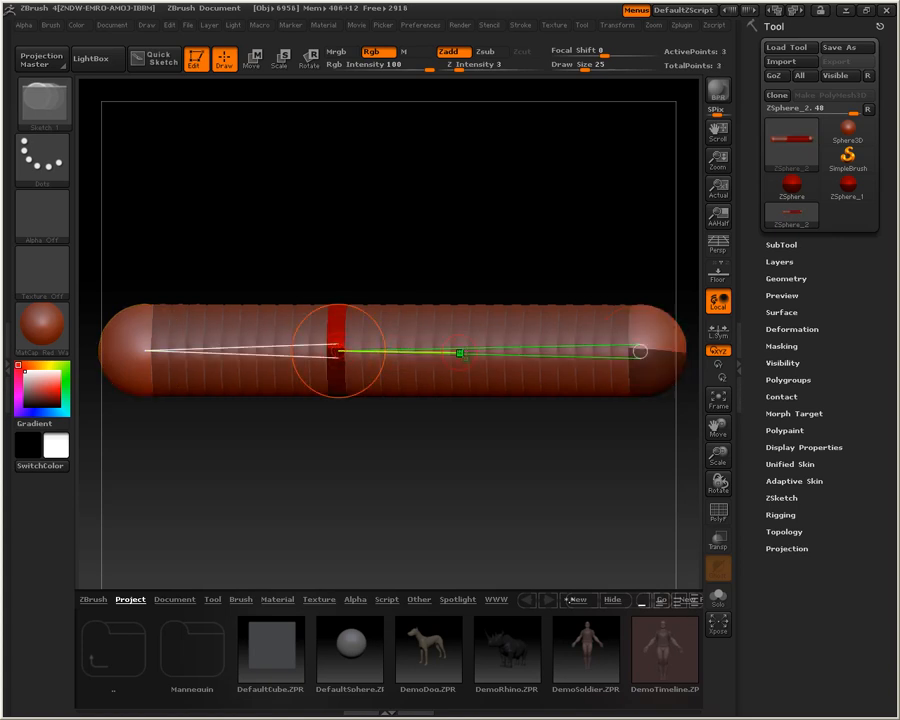
left_click_drag(462, 356, 496, 358)
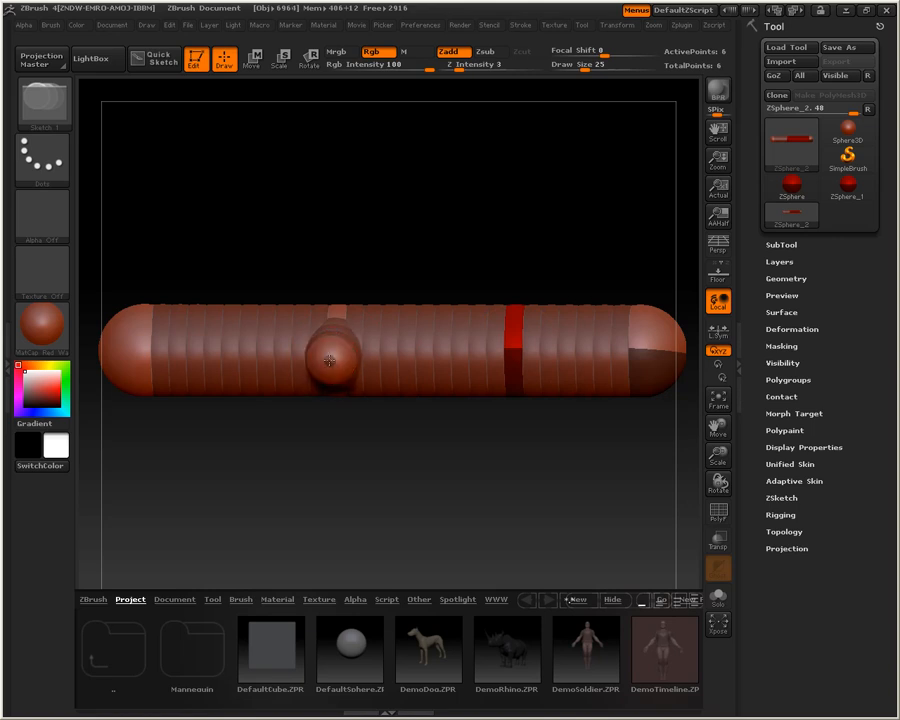
left_click(328, 356)
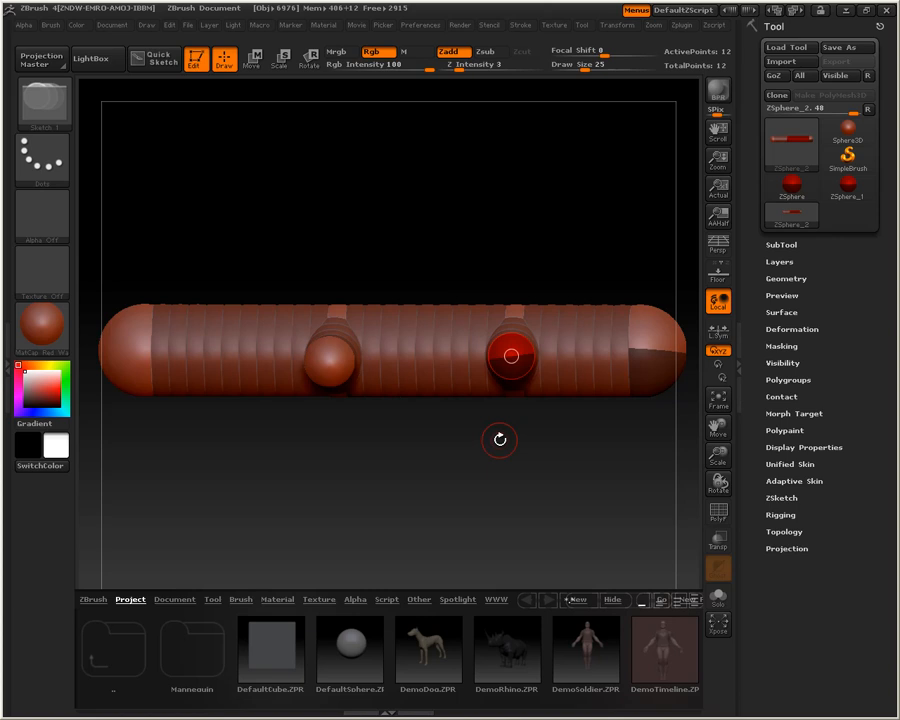
left_click_drag(500, 440, 520, 476)
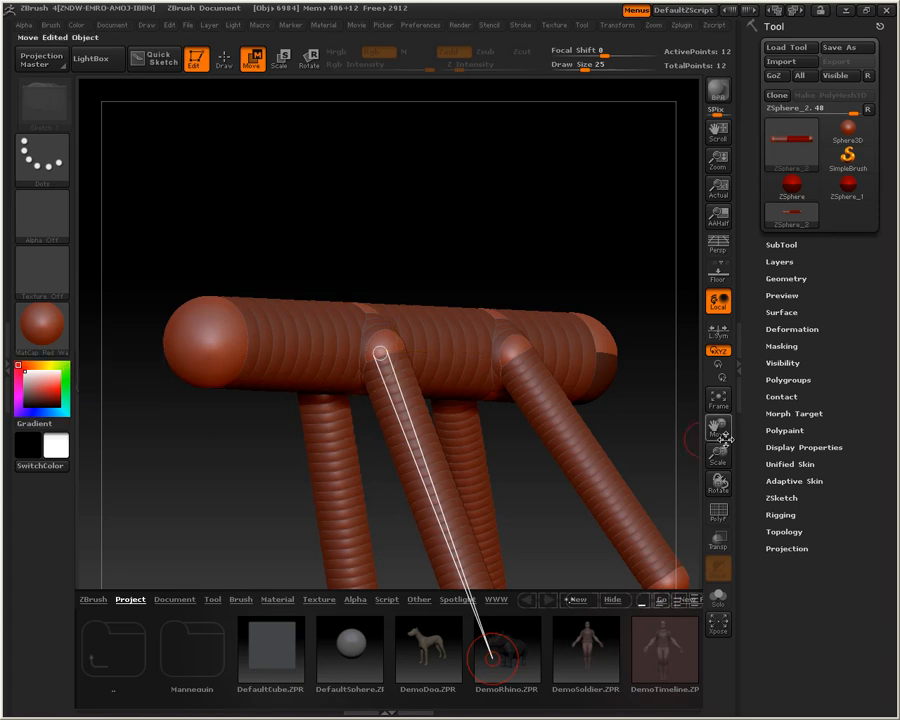
- Zoom in on the legs and enable Local Transform so rotation centres on the edited part
left_click_drag(480, 660, 548, 390)
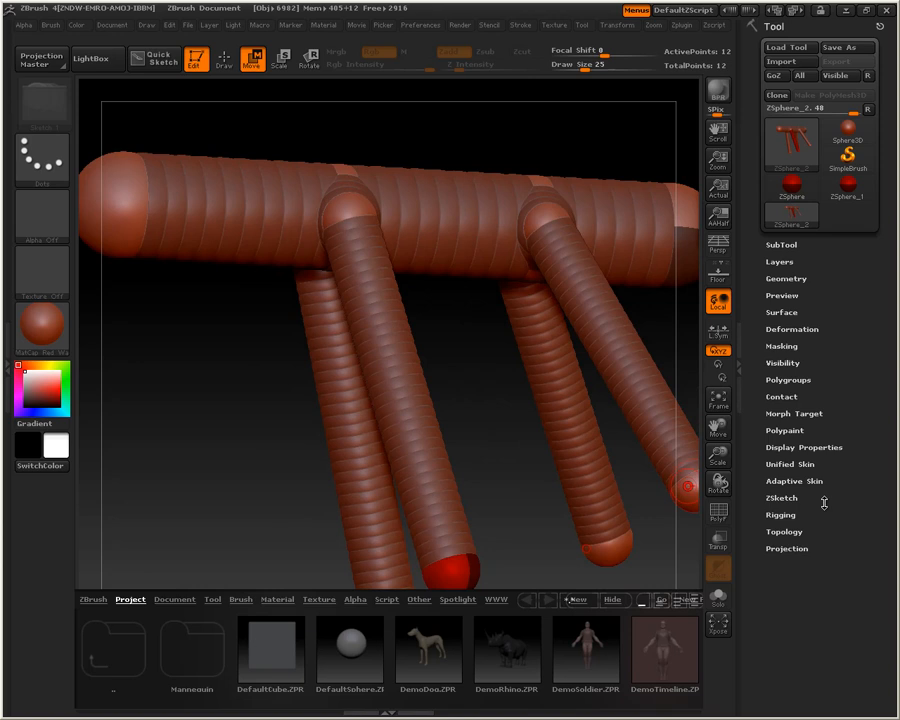
left_click(718, 300)
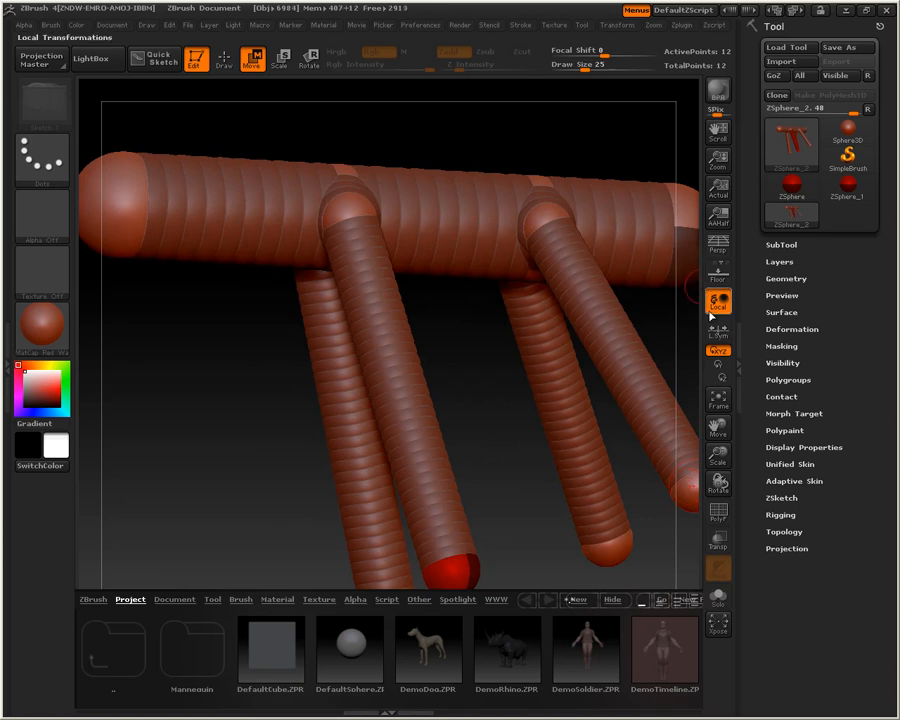
mouse_move(718, 300)
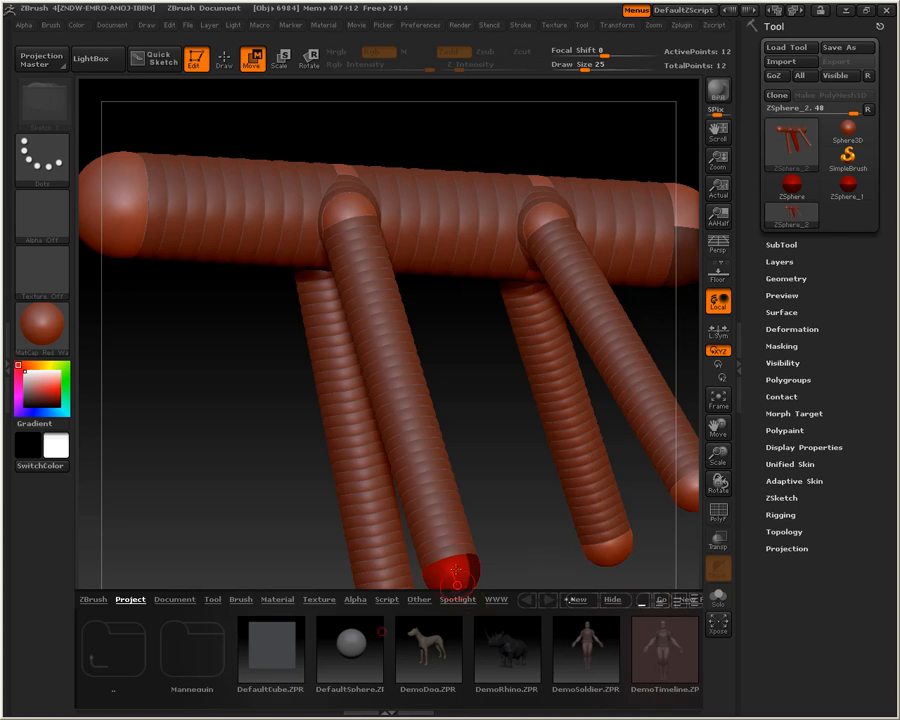
mouse_move(548, 504)
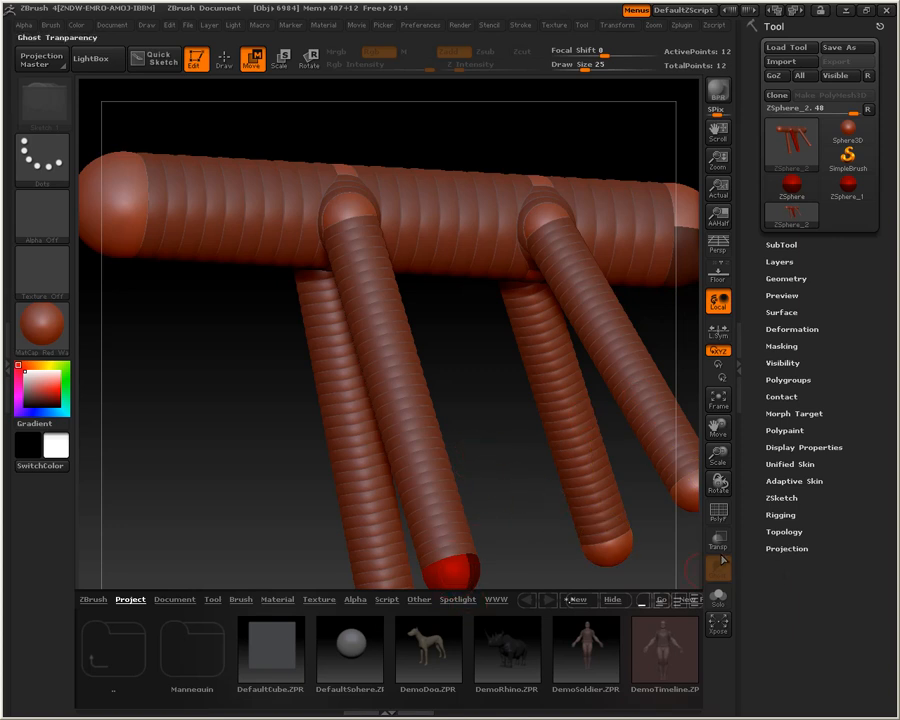
mouse_move(718, 512)
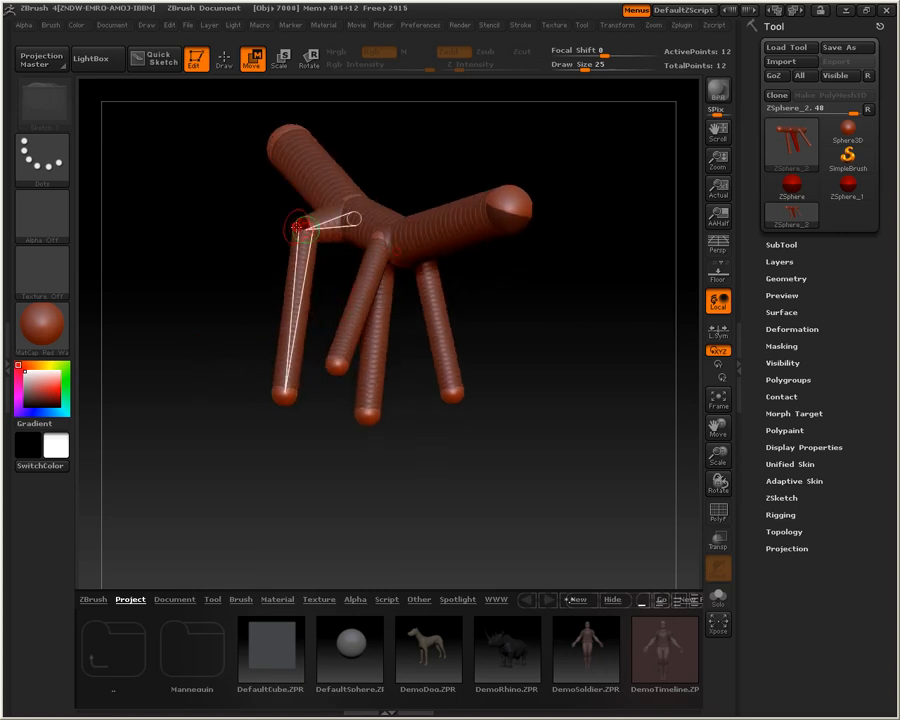
- Orbit the armature to a side-on profile and return to Draw mode for the tail and legs
left_click_drag(296, 230, 236, 390)
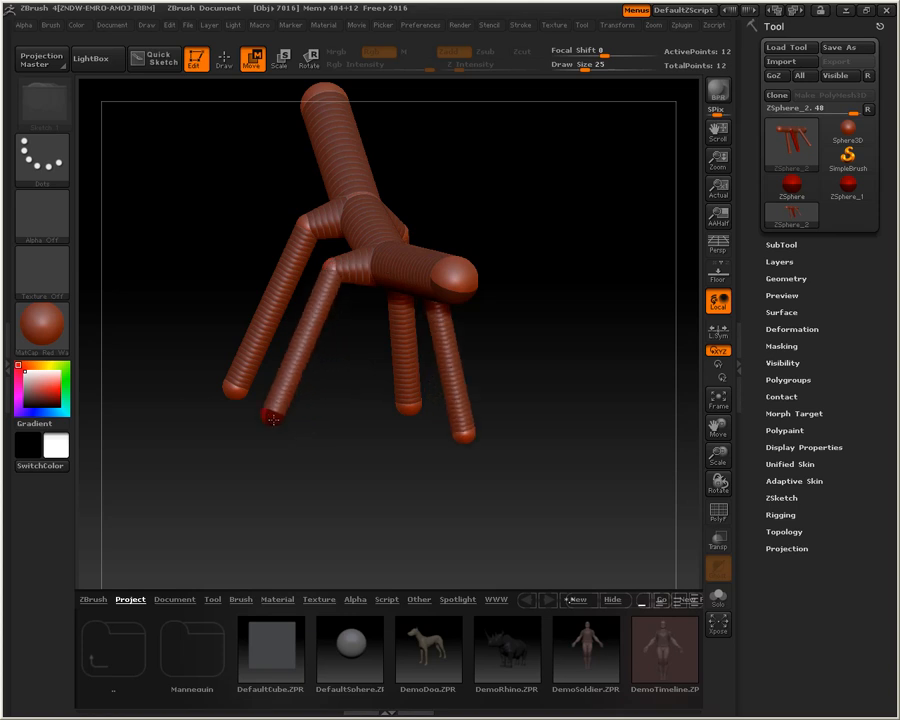
left_click_drag(272, 418, 320, 468)
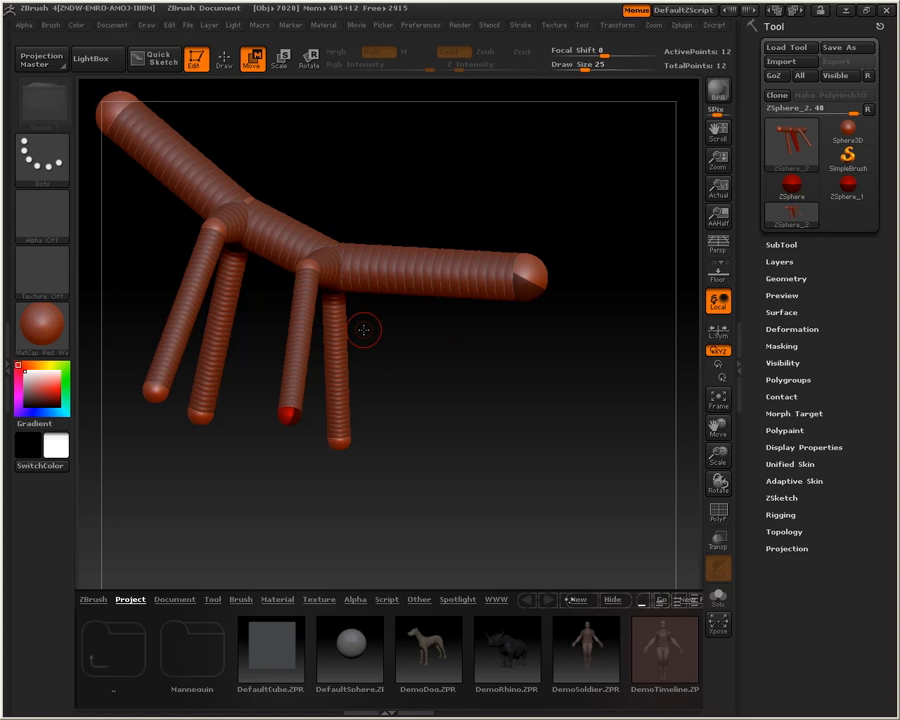
mouse_move(252, 318)
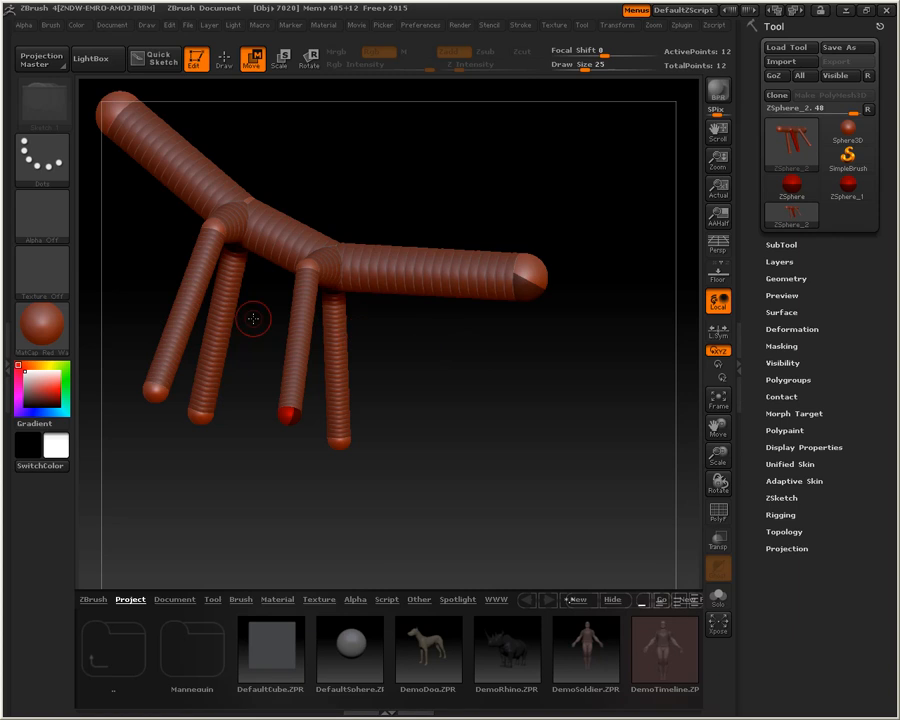
left_click(224, 60)
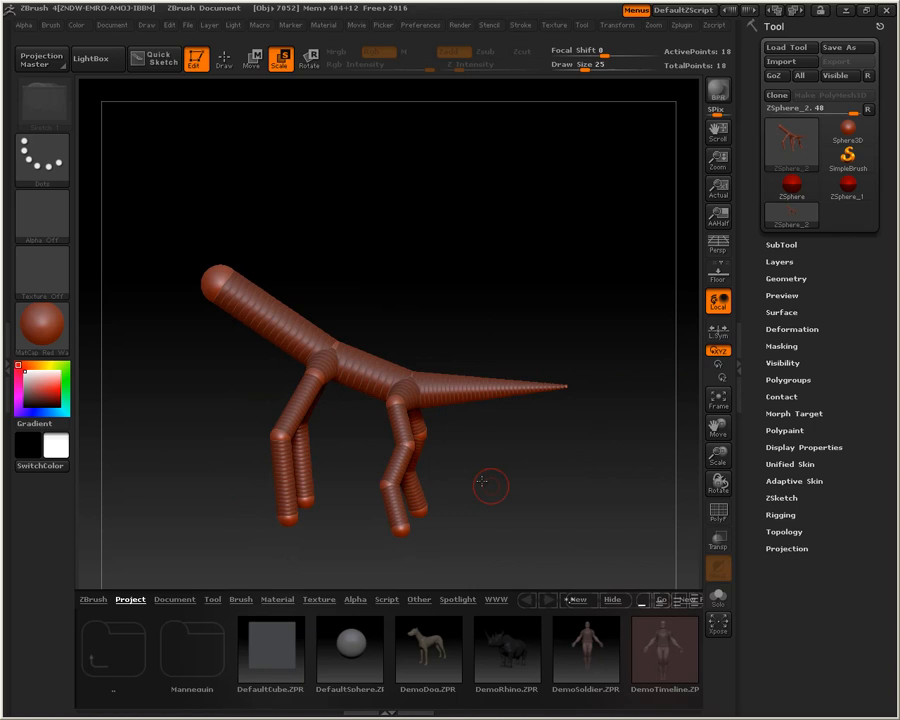
mouse_move(352, 268)
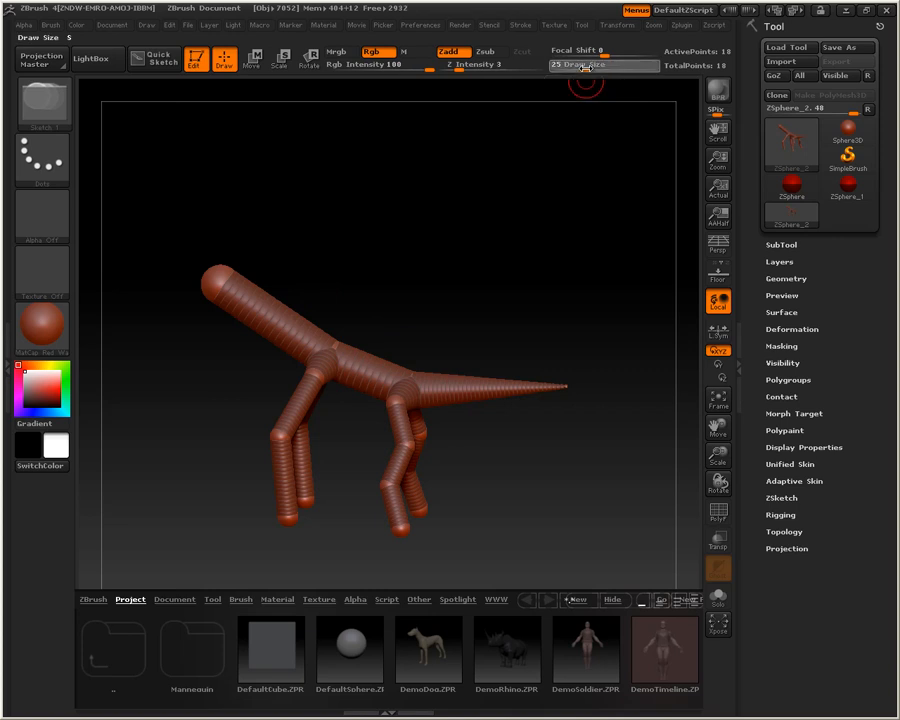
- Reduce draw size, mark the shoulder spot on the body and drag a wing bone chain outward
left_click_drag(584, 64, 552, 64)
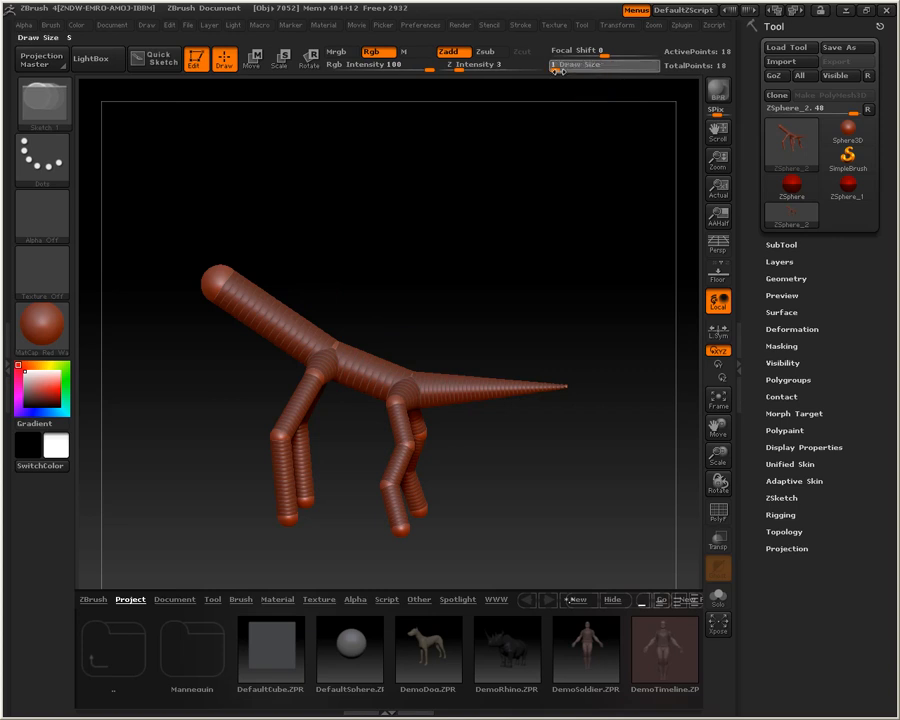
mouse_move(564, 64)
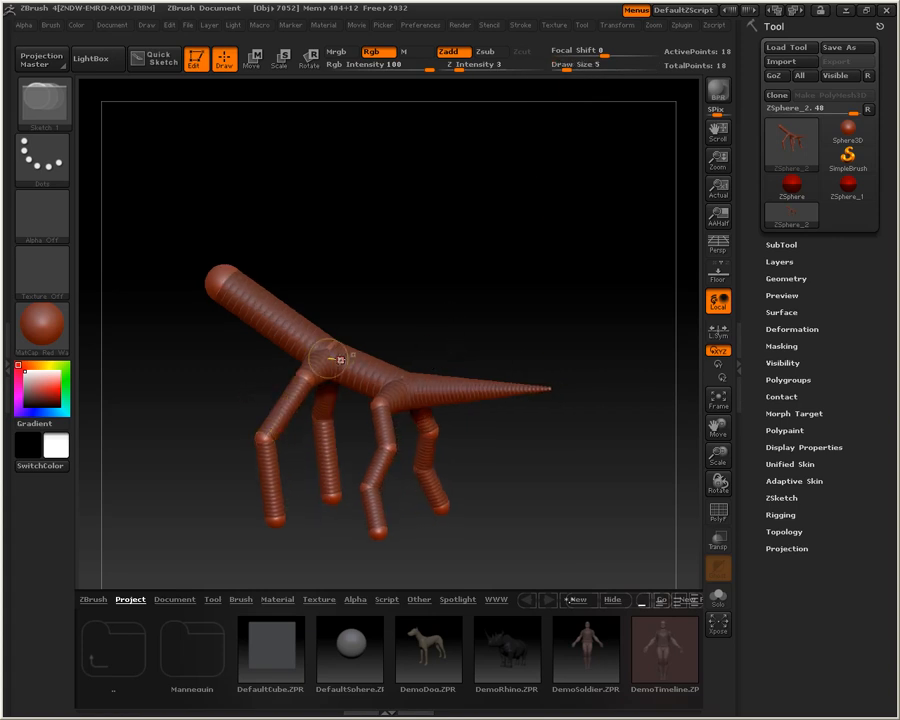
left_click_drag(336, 360, 404, 390)
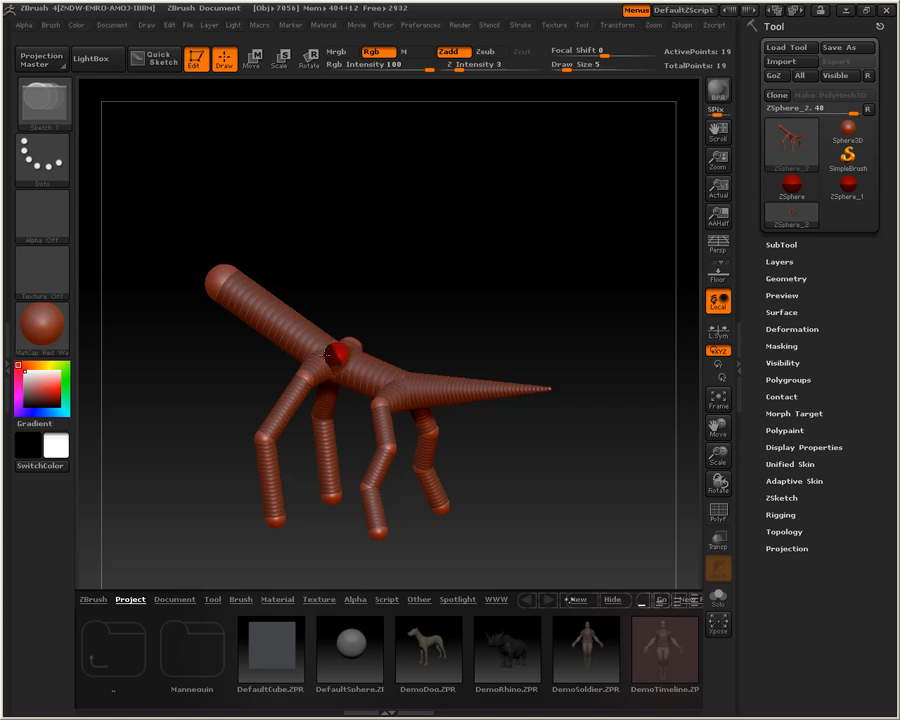
left_click(336, 358)
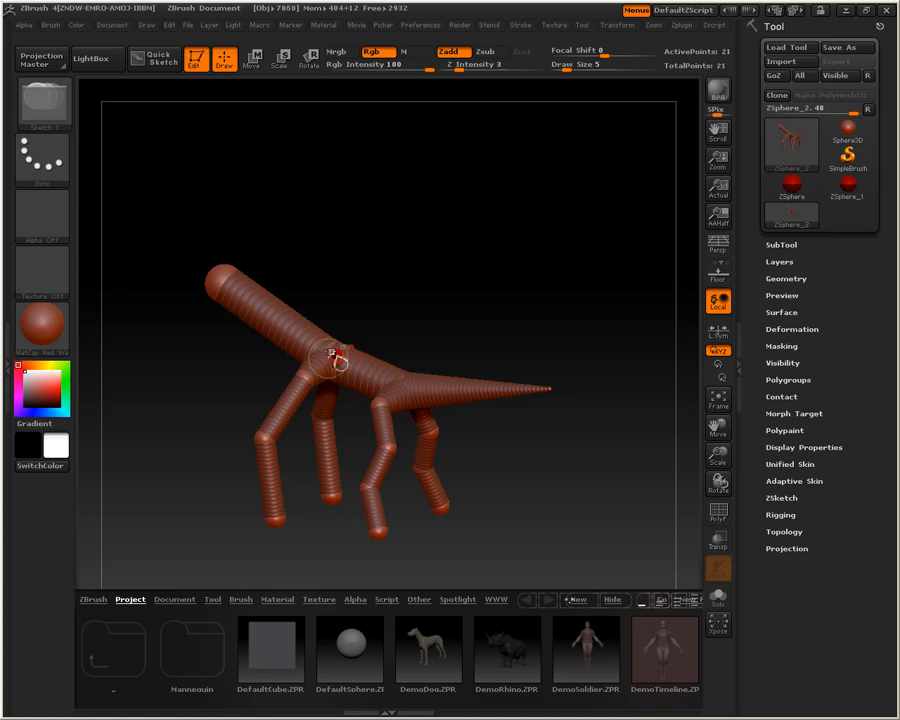
left_click(340, 352)
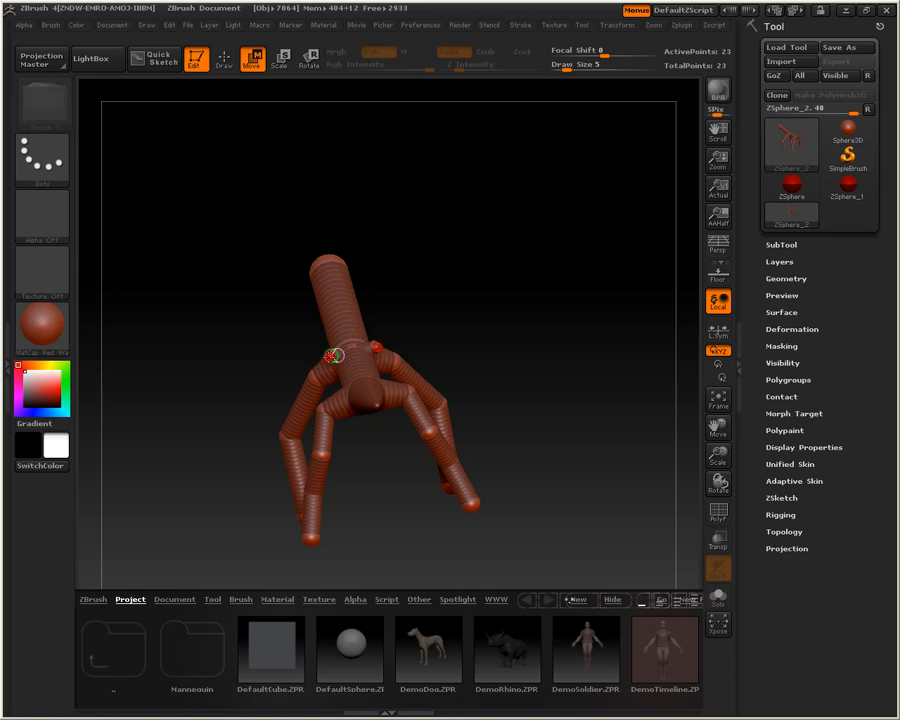
left_click_drag(336, 356, 150, 324)
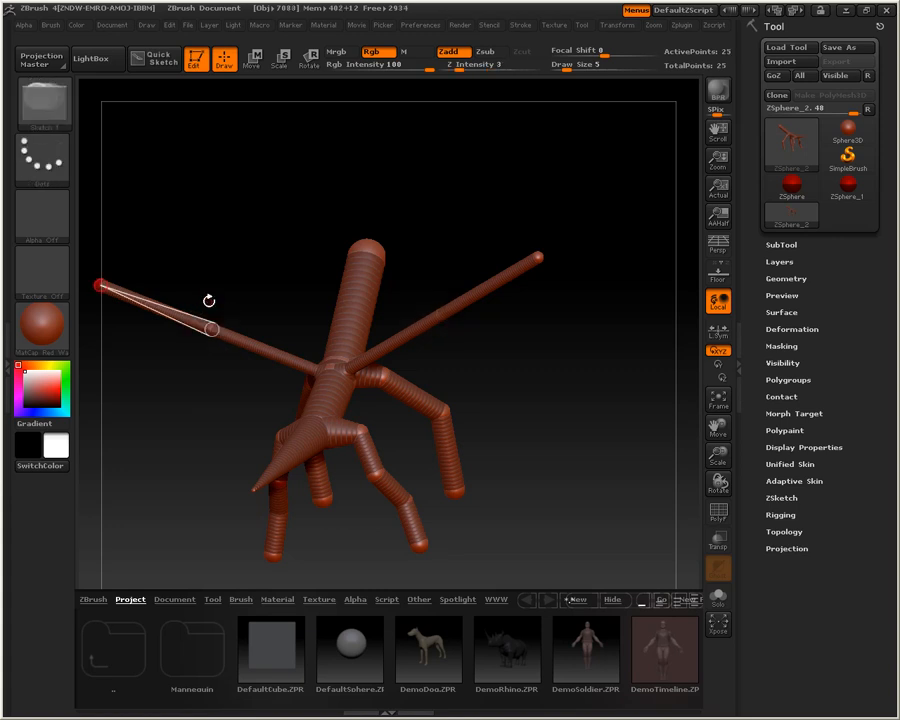
- Select the head ZSphere to adjust it, then orbit the armature to a side view
left_click(250, 58)
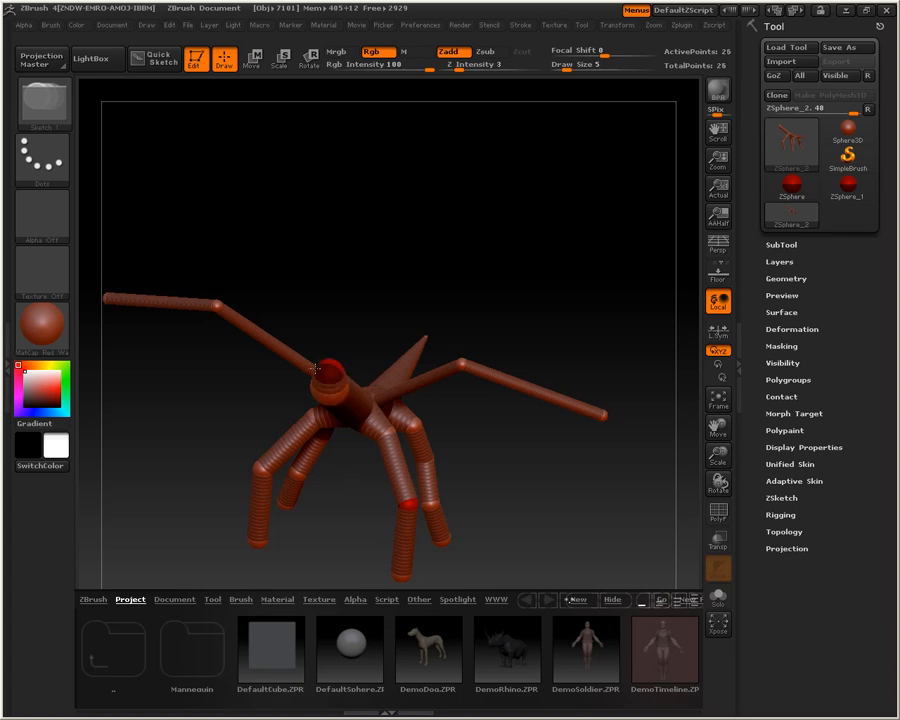
left_click(330, 378)
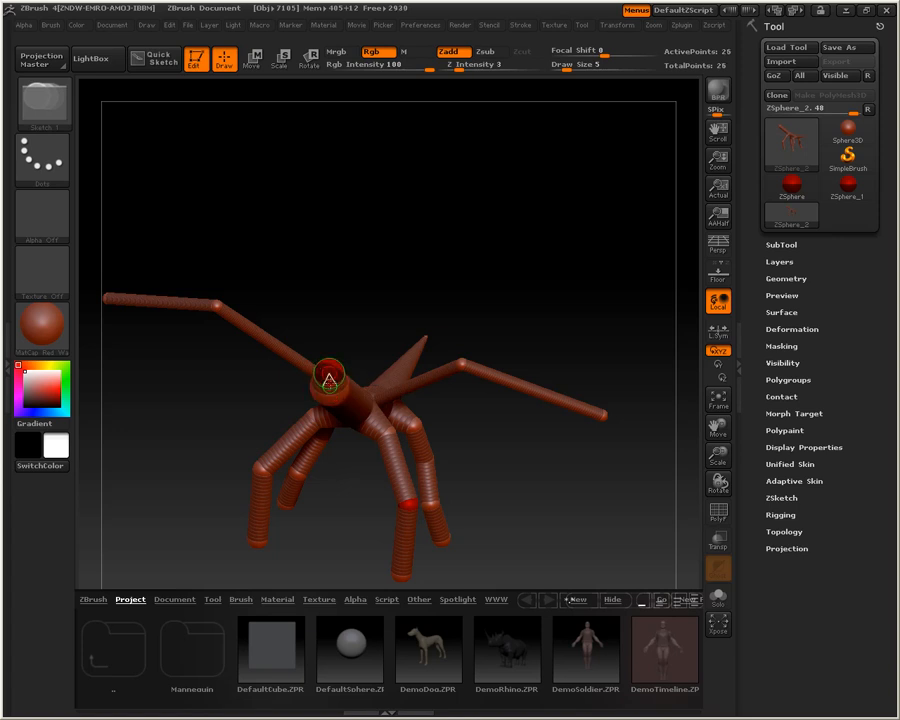
left_click(330, 378)
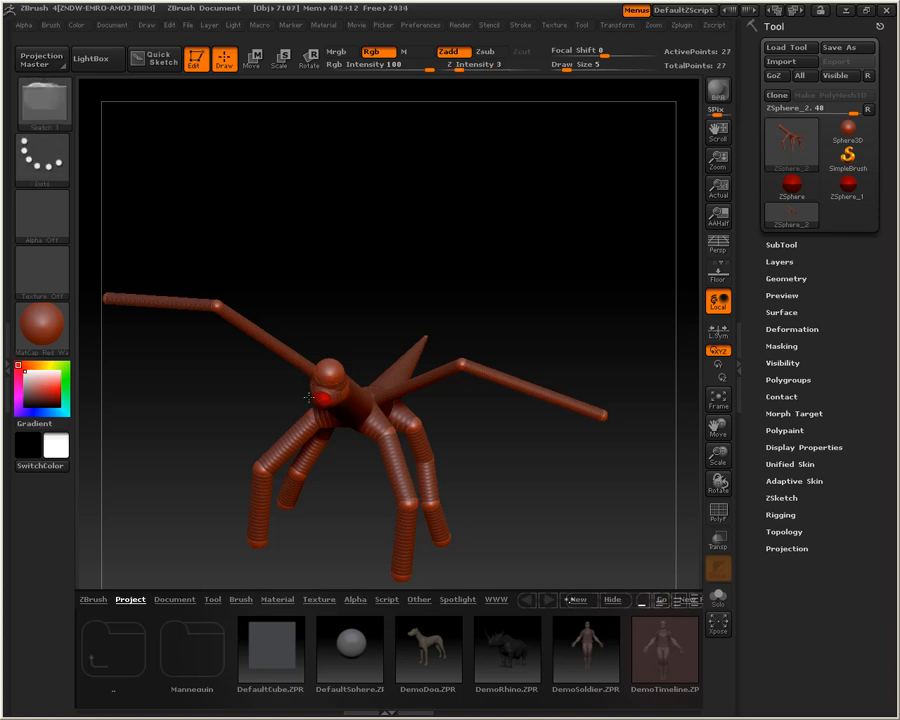
left_click_drag(310, 400, 278, 490)
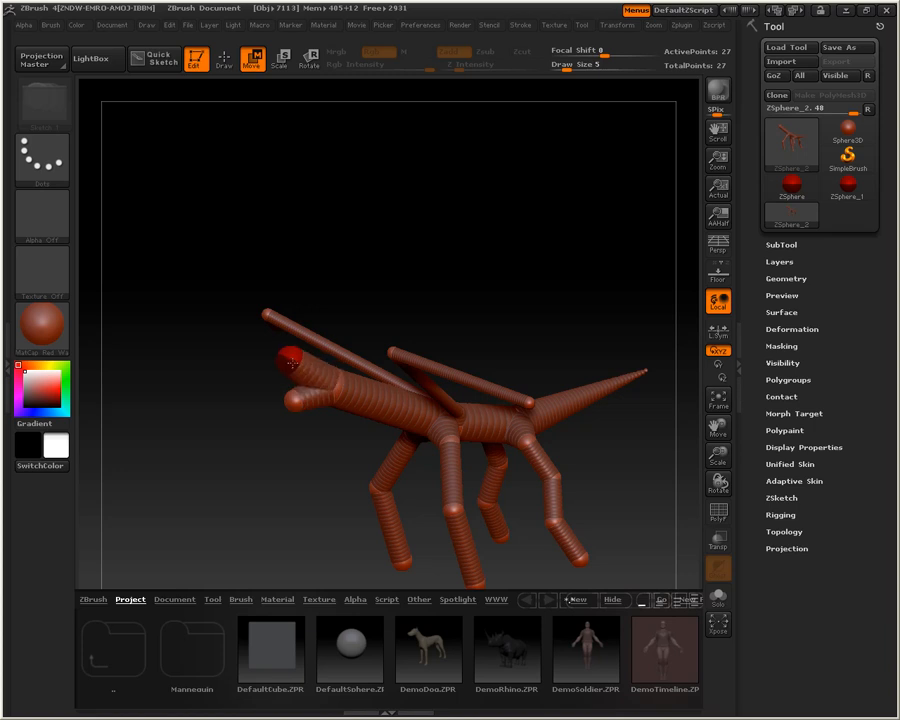
- In Tool > Adaptive Skin enable Use Classic Skinning and preview the armature as a skinned mesh
left_click_drag(290, 364, 324, 390)
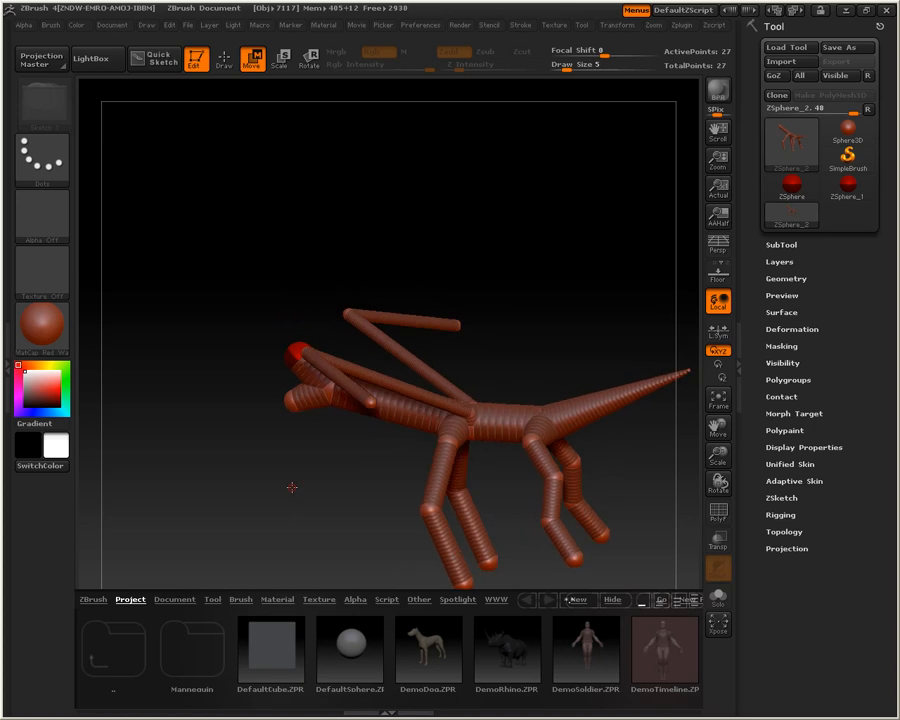
mouse_move(504, 468)
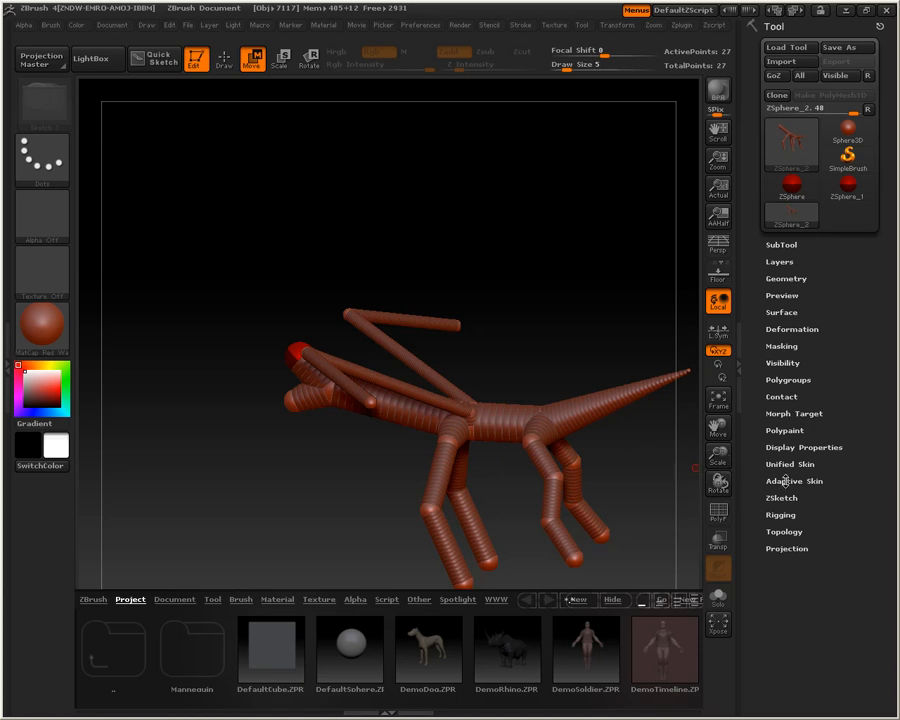
left_click(794, 480)
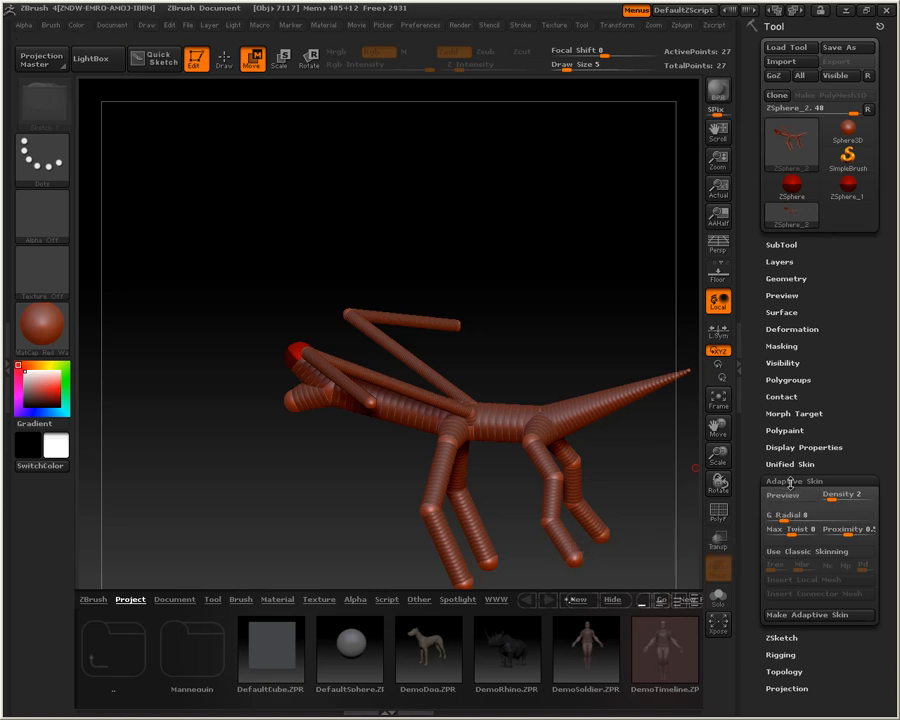
mouse_move(818, 552)
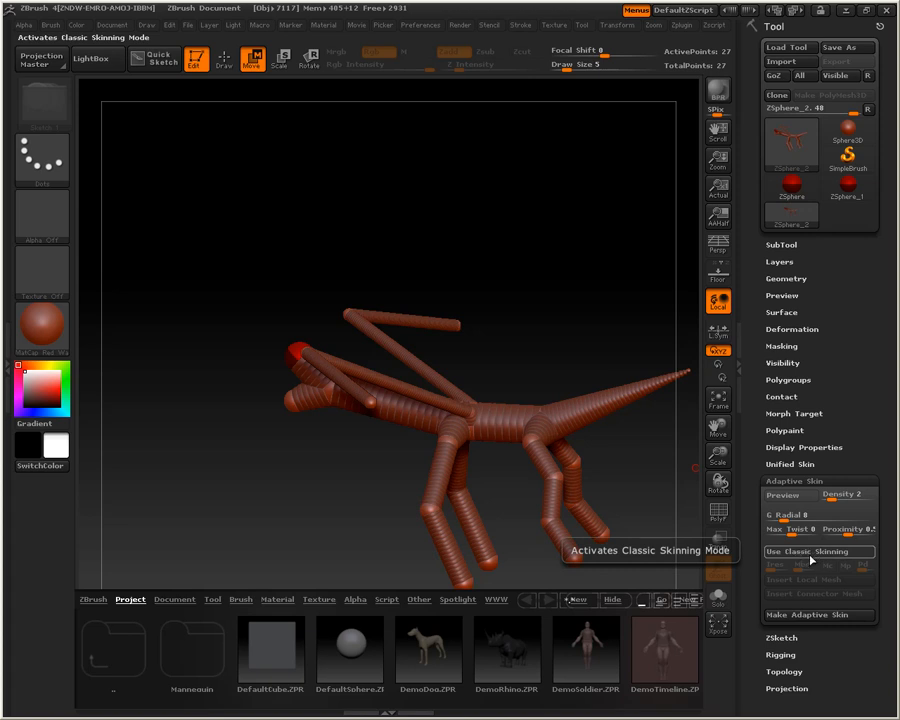
left_click(818, 552)
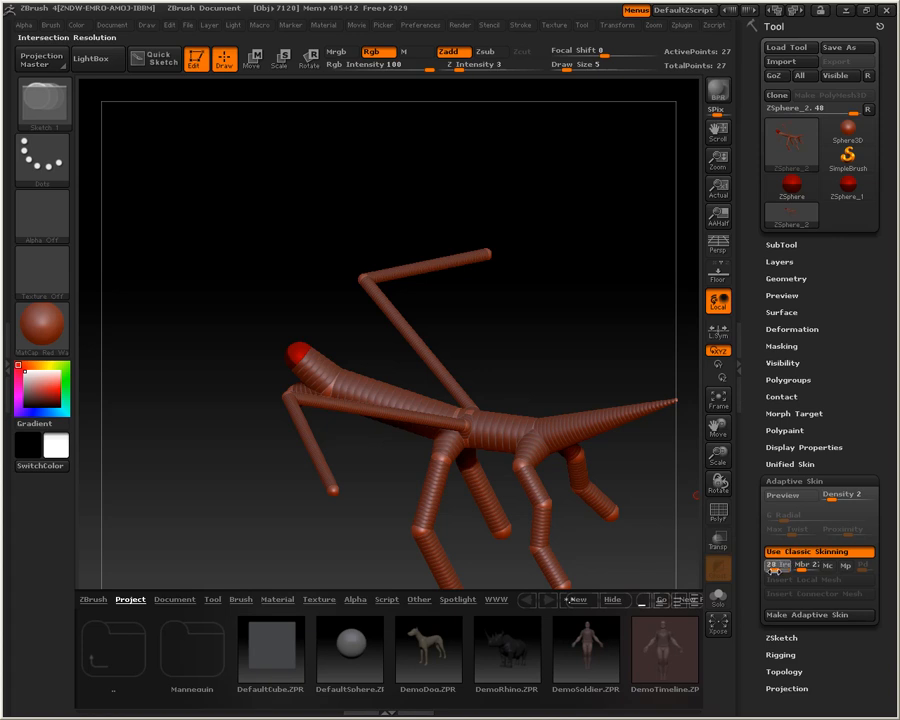
mouse_move(778, 510)
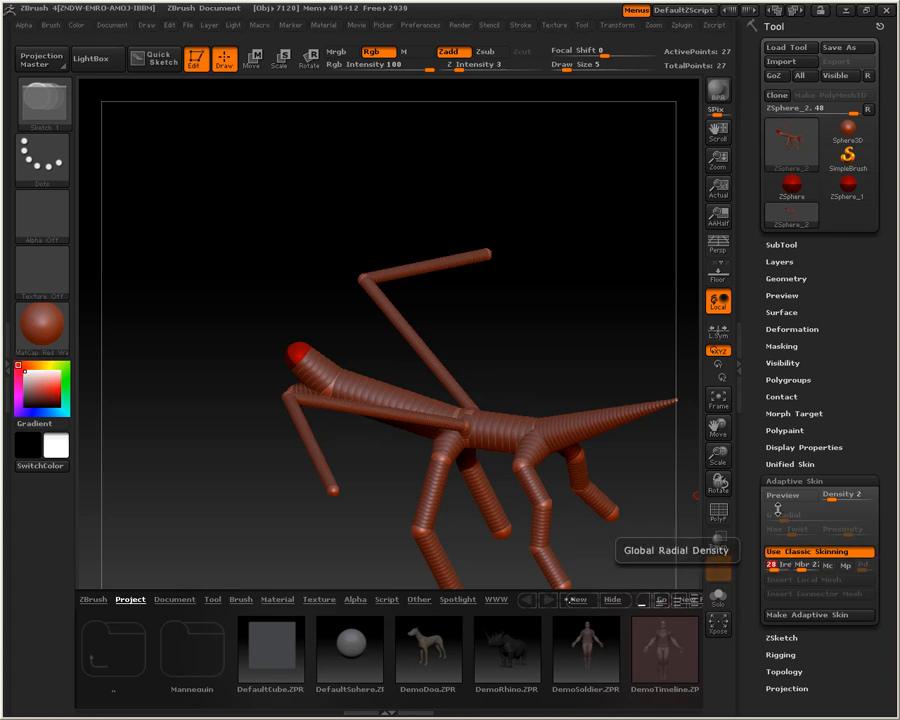
left_click(782, 496)
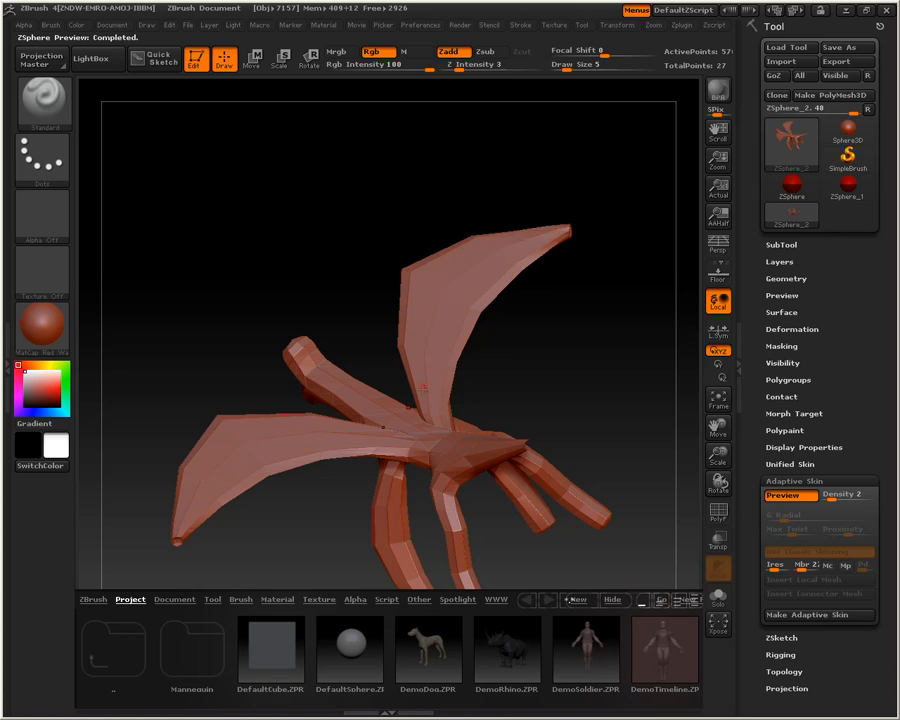
mouse_move(520, 304)
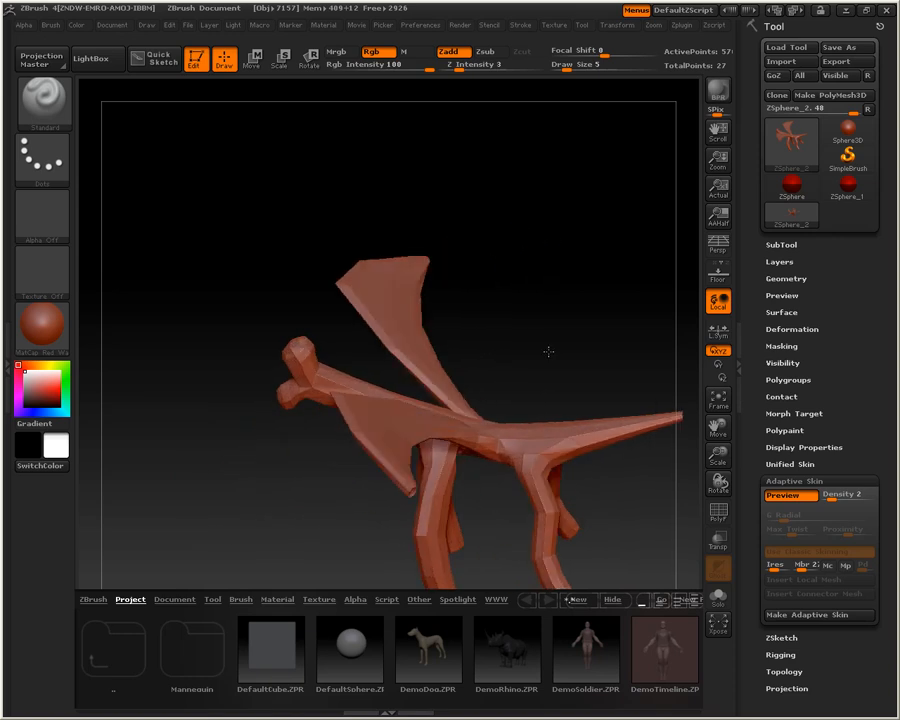
- Orbit around the skinned dragon preview to inspect its wings, legs and neck
left_click_drag(548, 350, 520, 332)
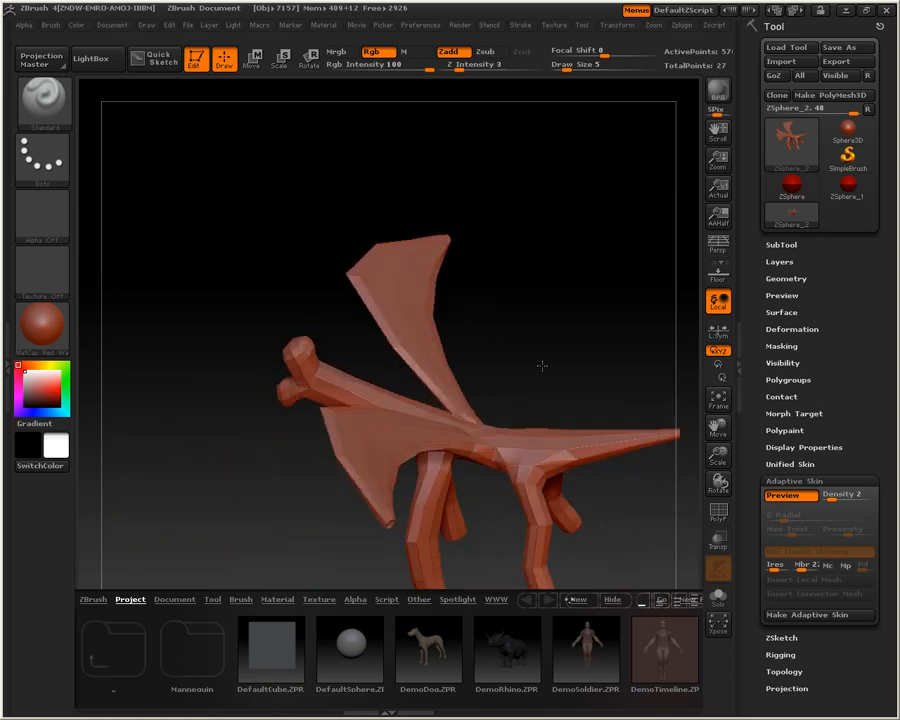
left_click_drag(540, 364, 536, 308)
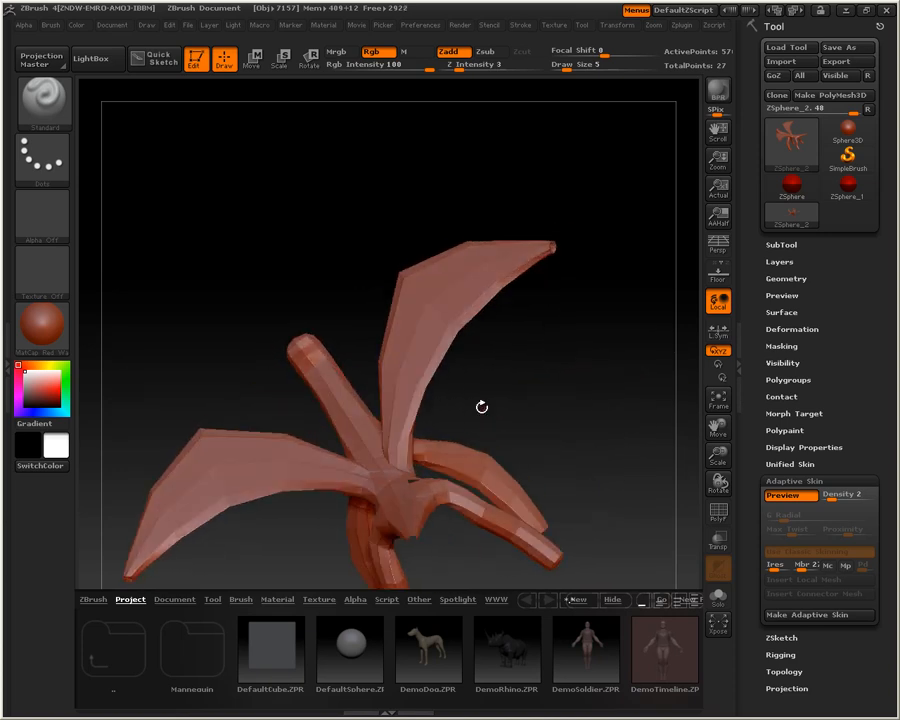
left_click_drag(482, 408, 548, 408)
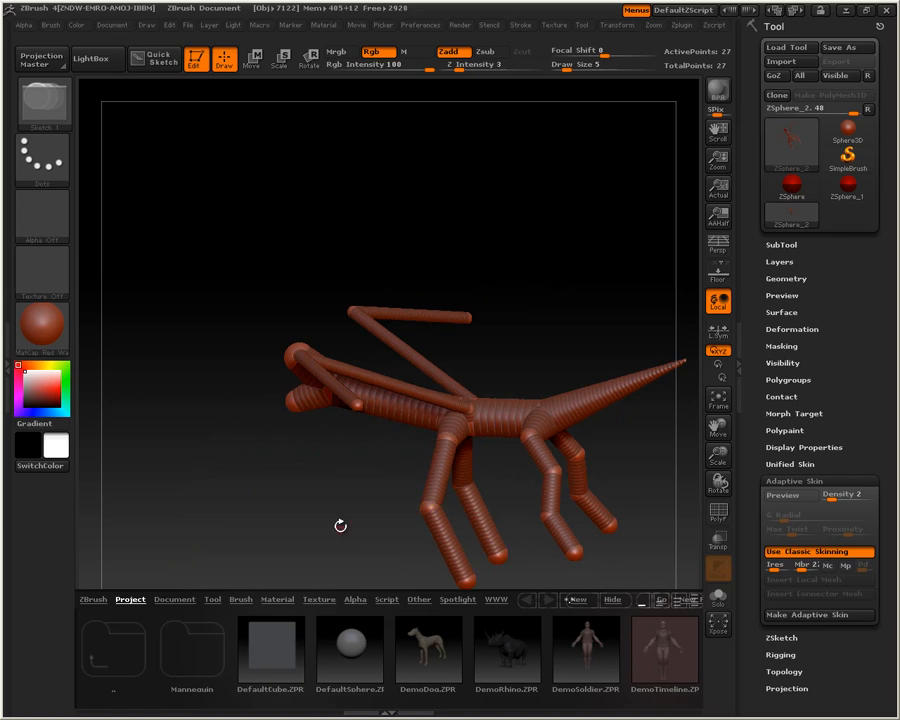
left_click_drag(340, 524, 384, 420)
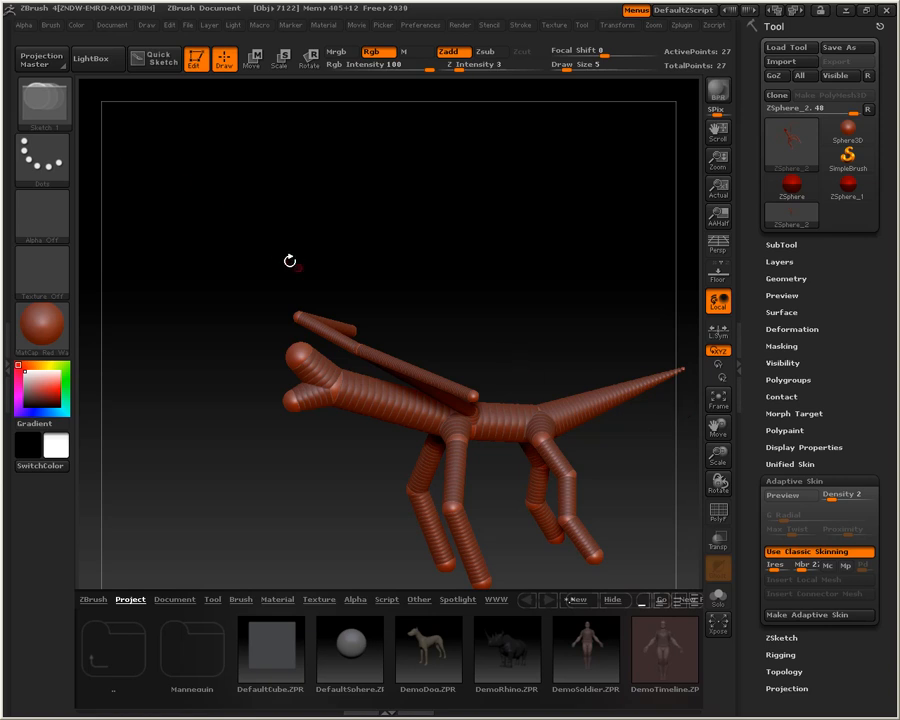
left_click_drag(290, 260, 338, 520)
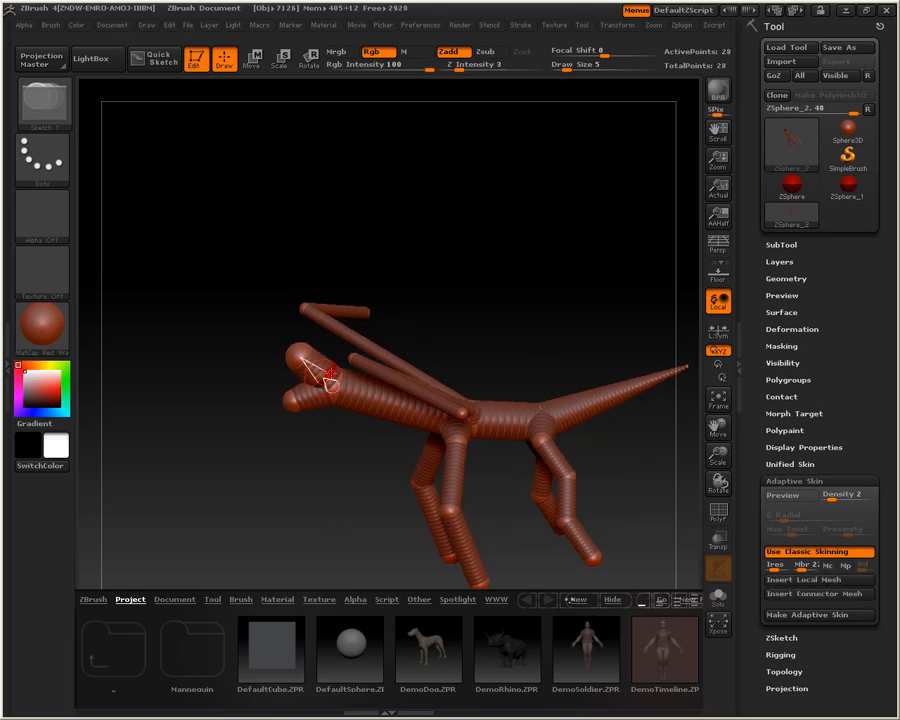
left_click(330, 376)
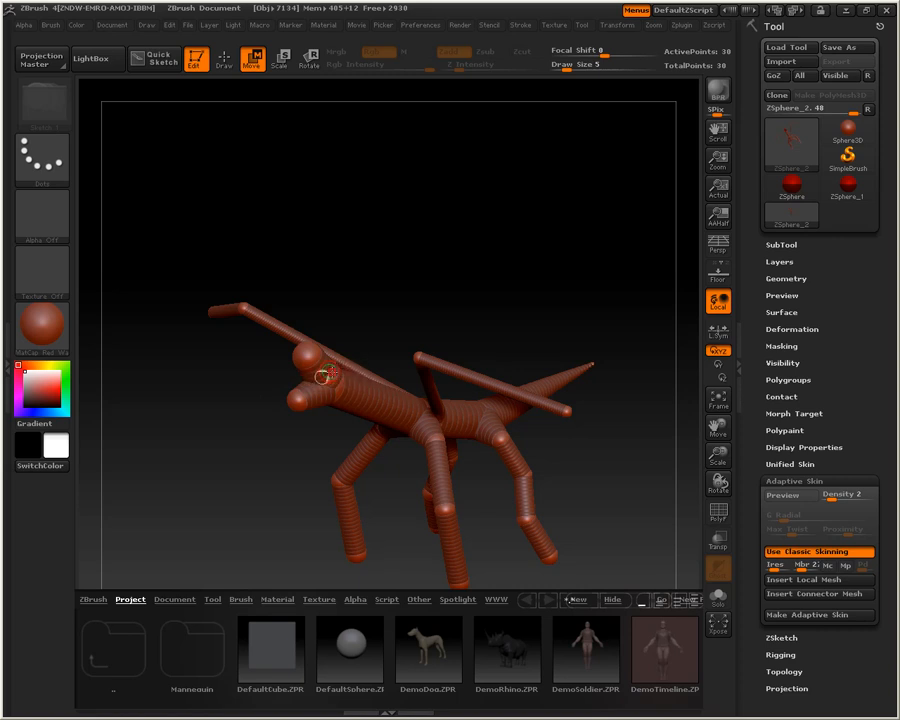
left_click_drag(330, 376, 258, 488)
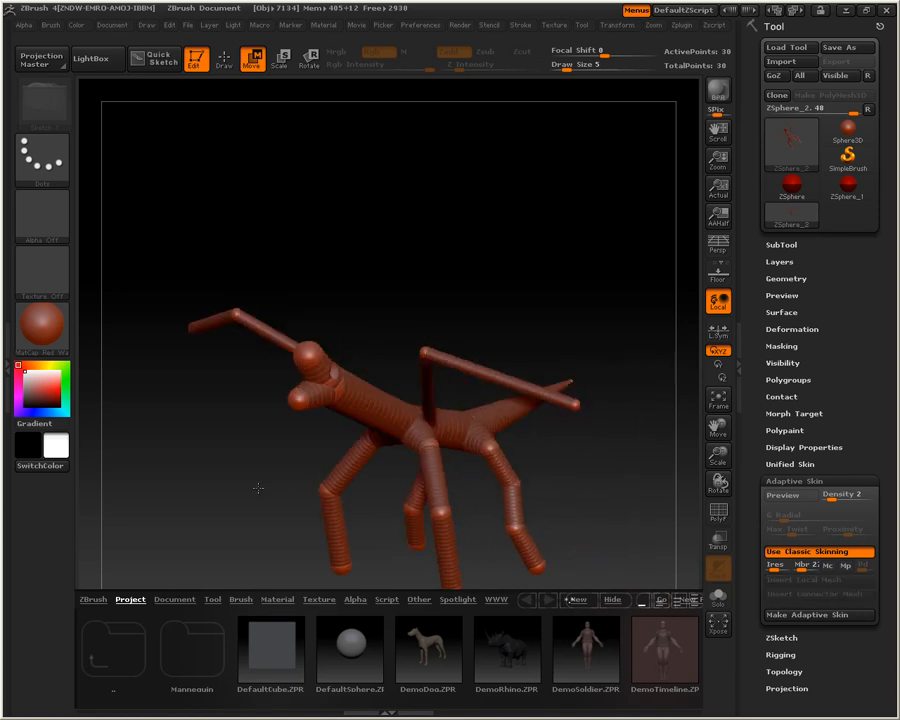
left_click_drag(258, 488, 220, 504)
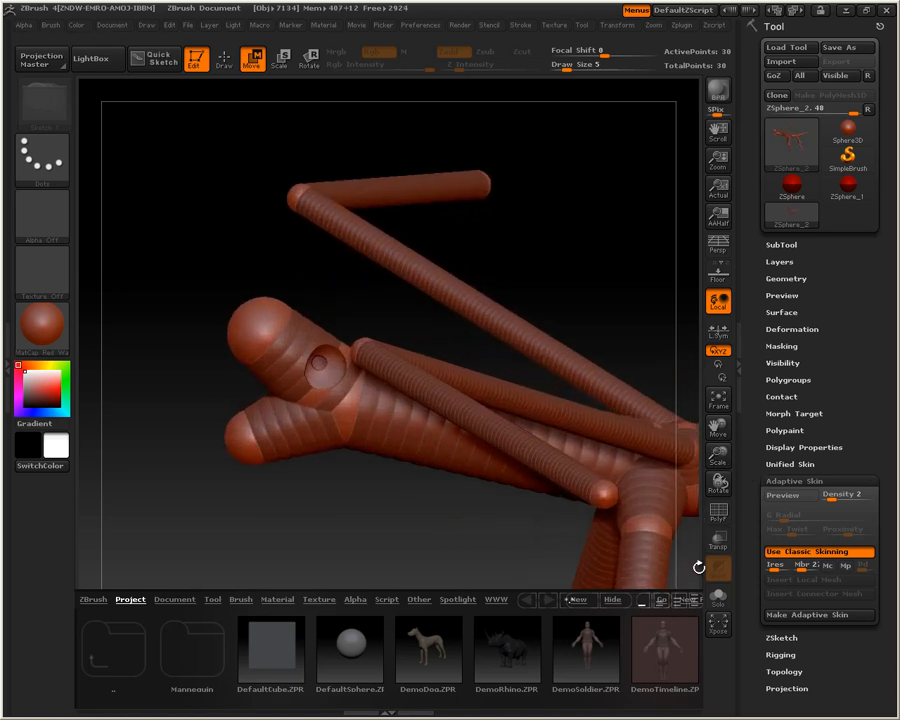
mouse_move(718, 516)
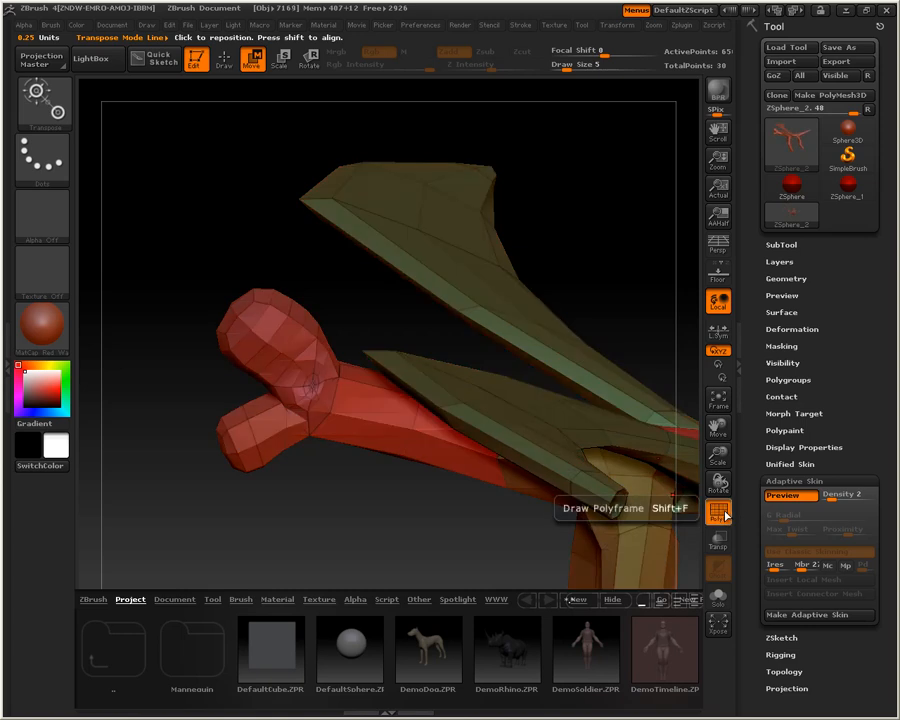
- Turn on the Adaptive Skin preview to show the dragon as a polygroup-coloured mesh
left_click(718, 512)
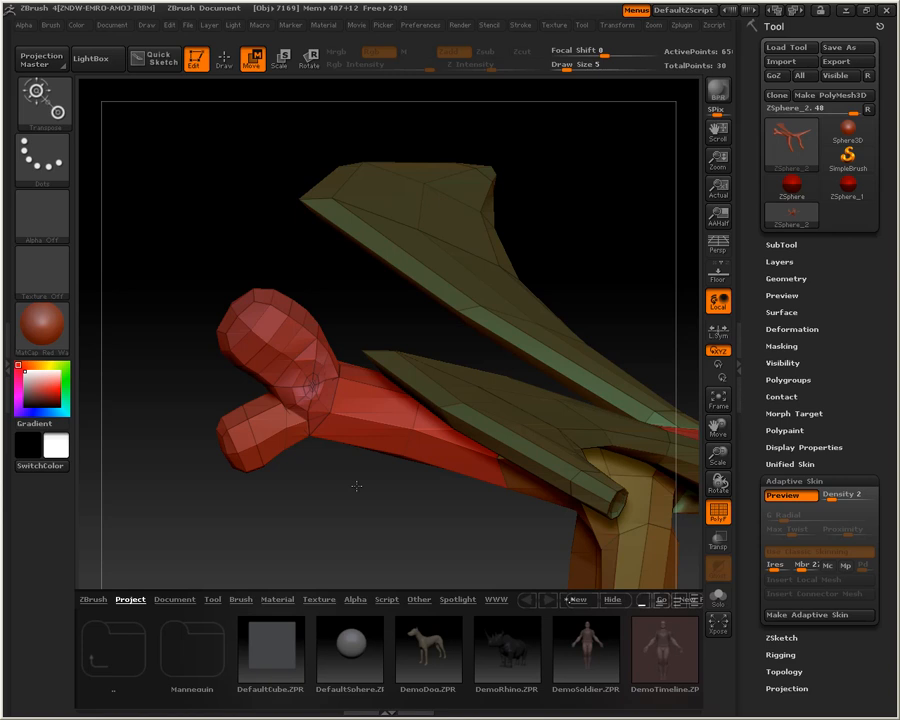
mouse_move(718, 400)
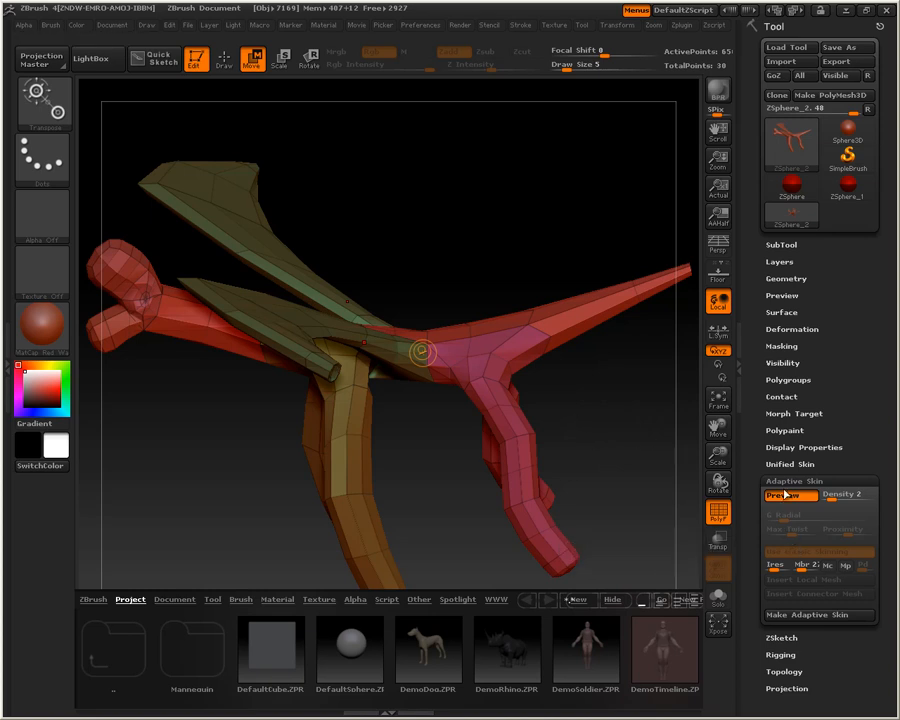
- Drop back to the bare ZSphere armature, enable Use Classic Skinning and regenerate the Adaptive Skin preview
left_click(820, 552)
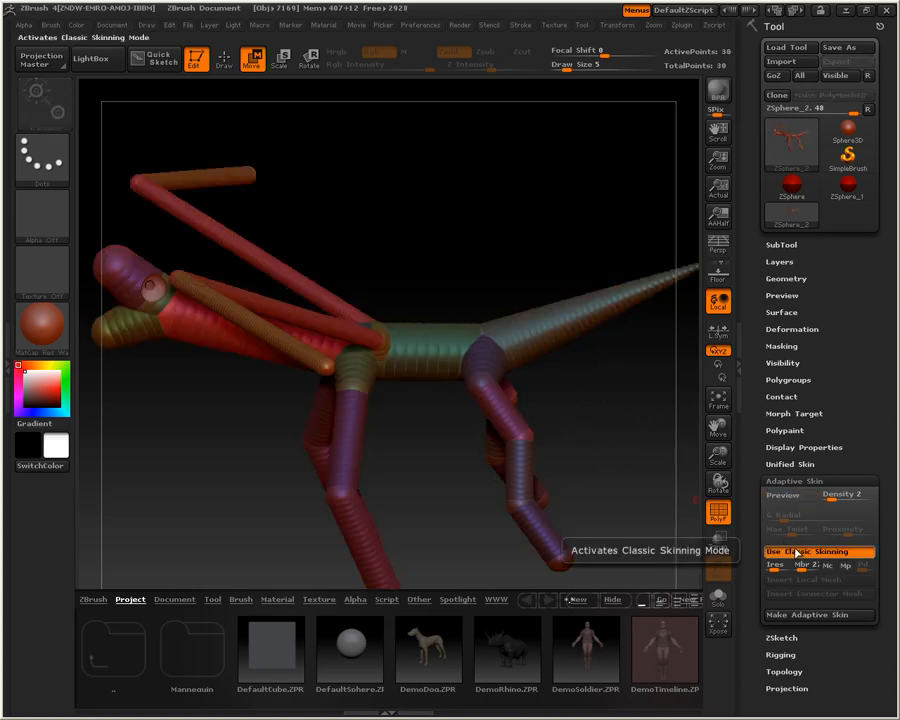
left_click(784, 496)
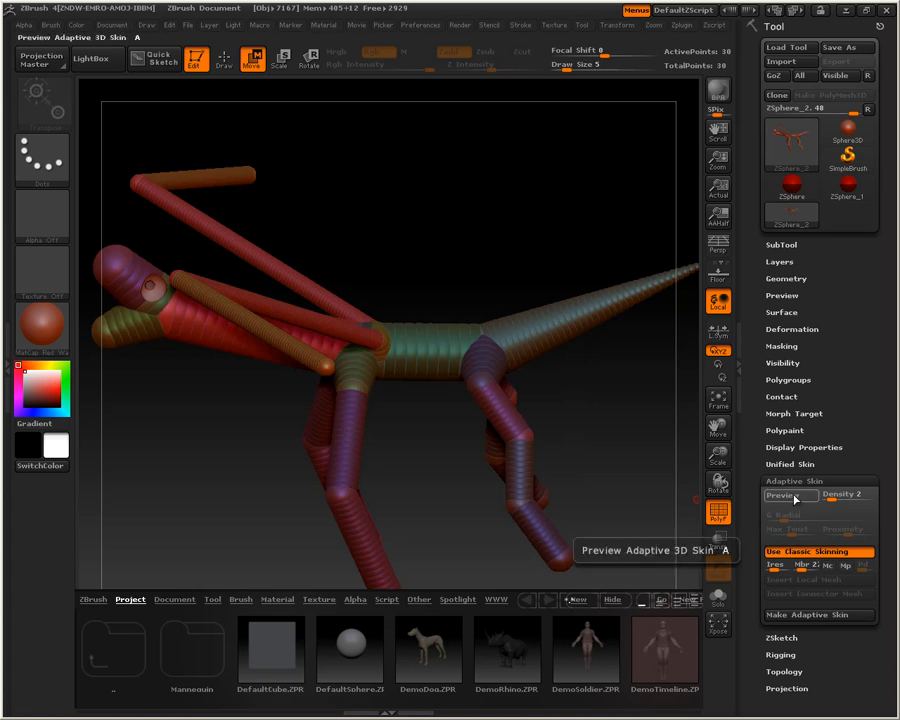
left_click(784, 496)
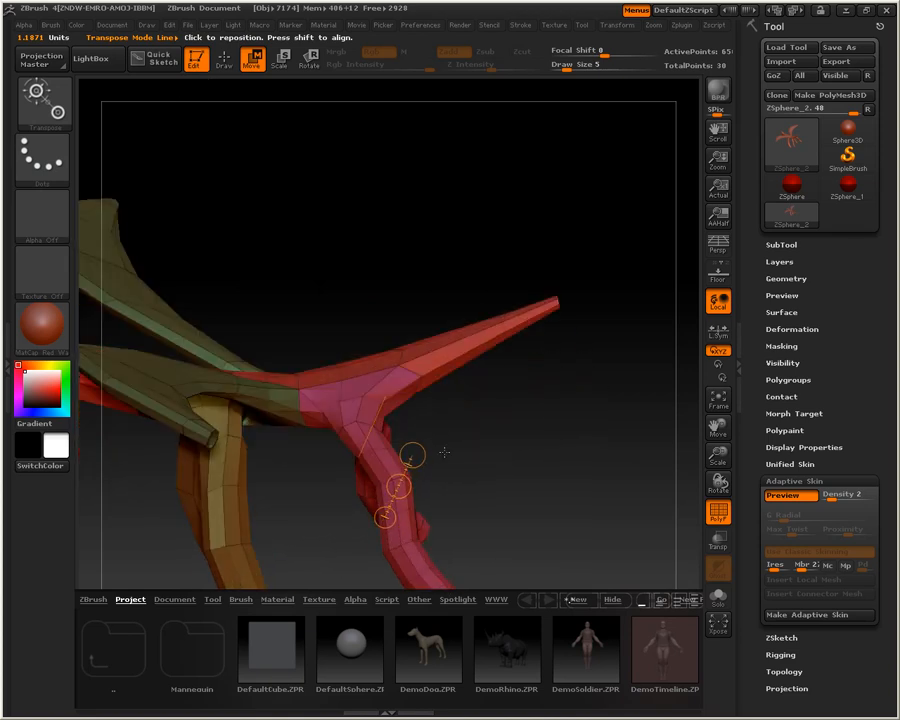
left_click(252, 58)
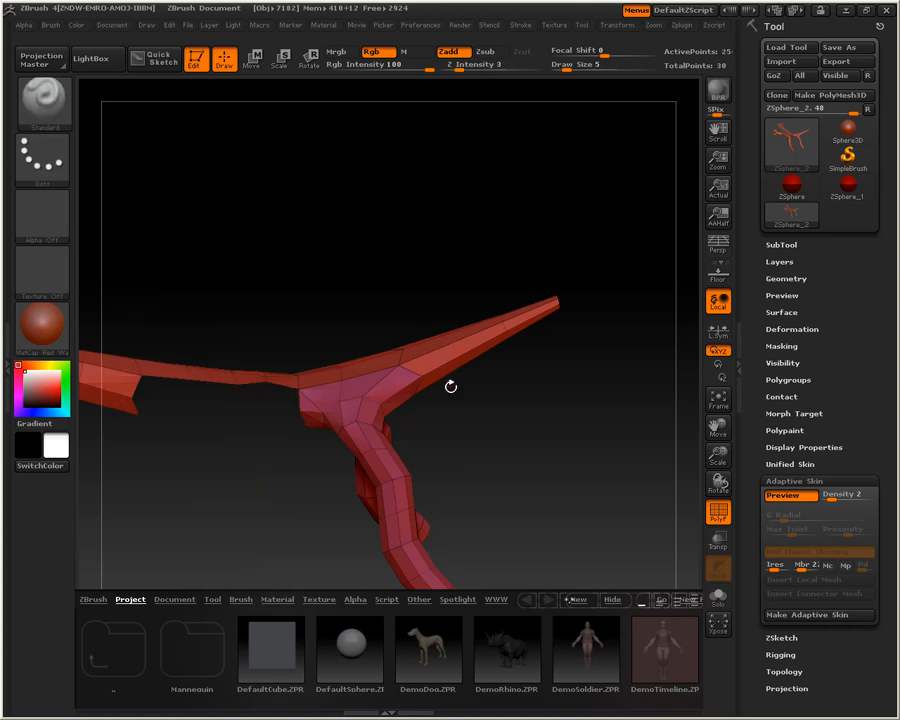
mouse_move(440, 444)
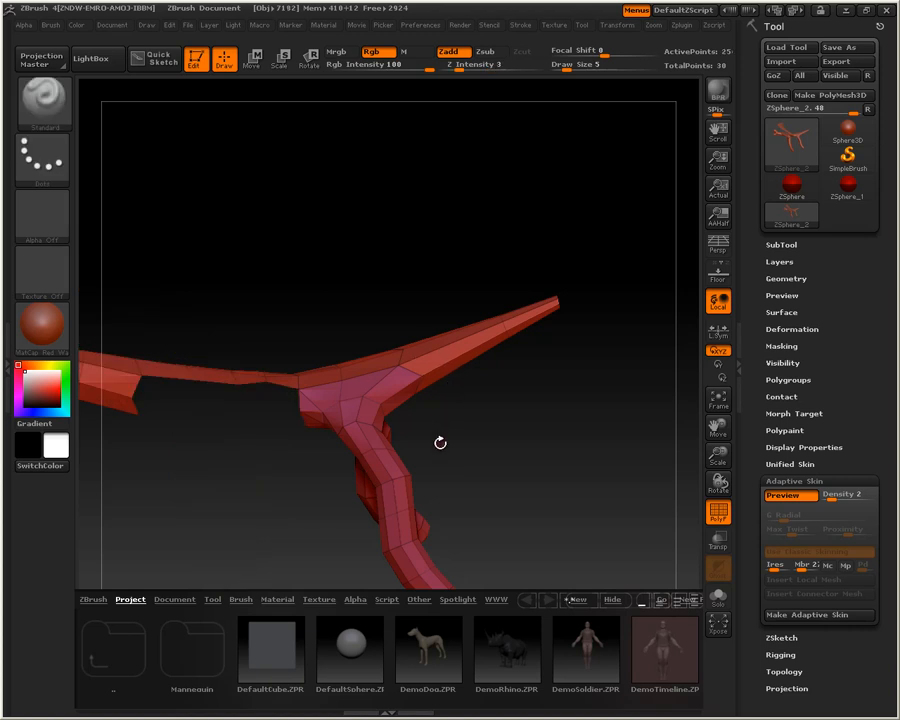
- Orbit the faceted classic-skinned dragon to inspect its legs and tail
left_click_drag(440, 442, 472, 384)
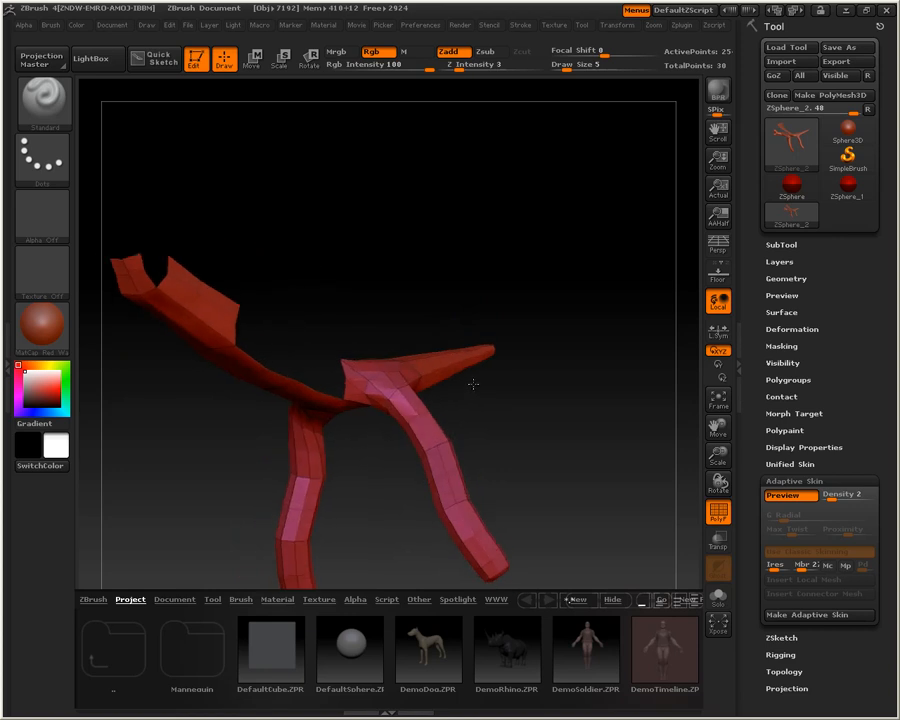
left_click_drag(472, 384, 488, 344)
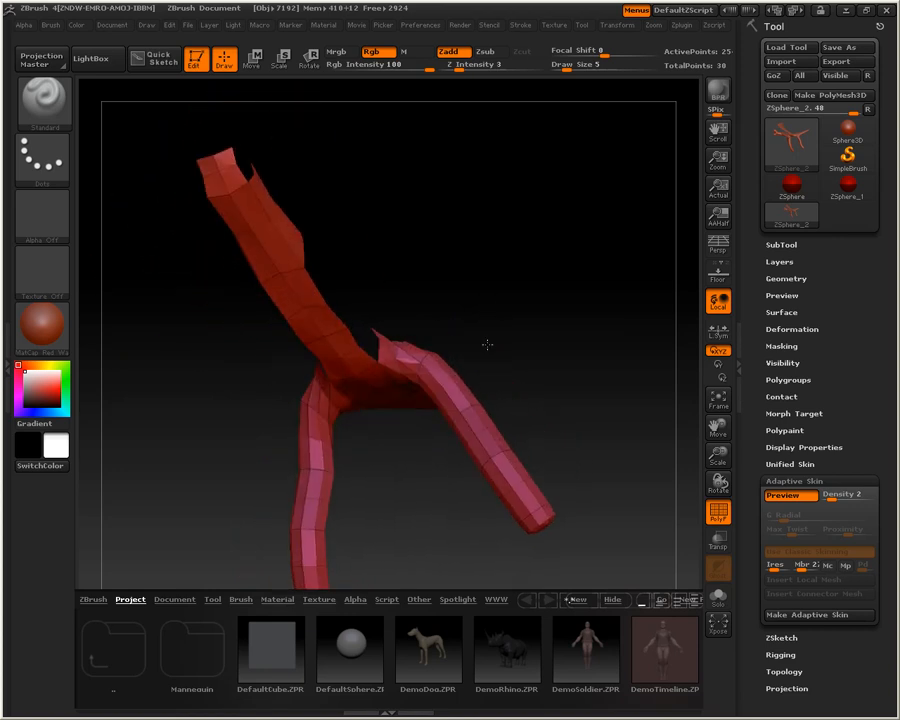
left_click_drag(488, 344, 490, 436)
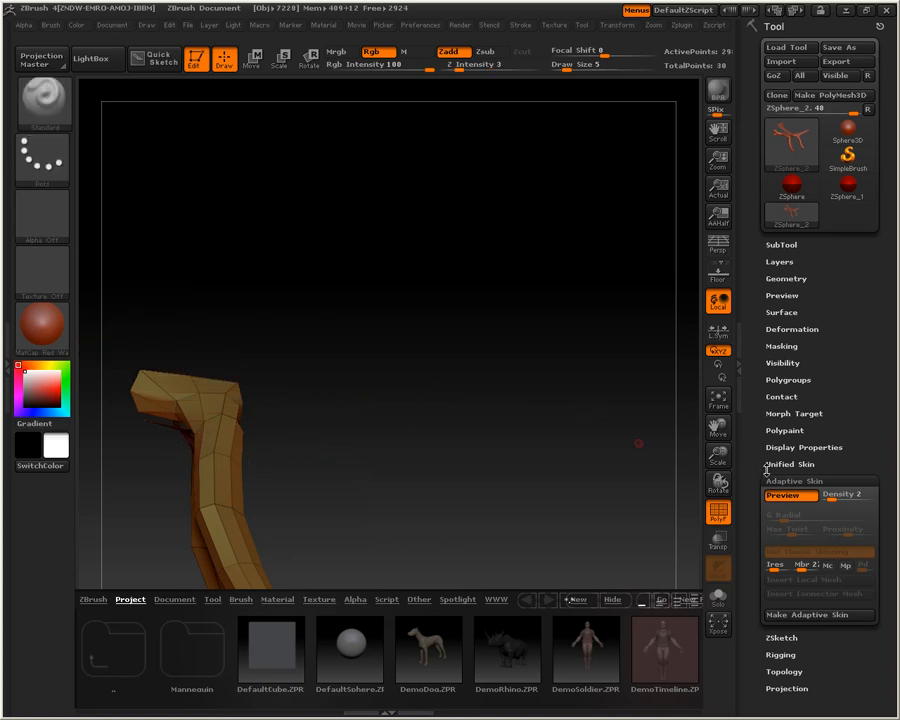
mouse_move(718, 400)
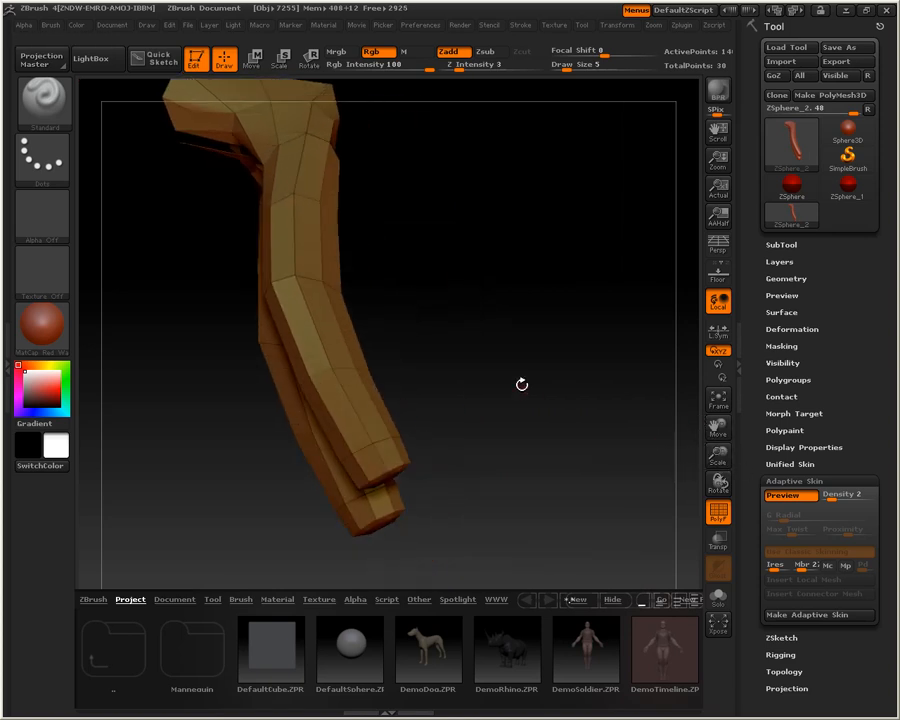
left_click_drag(520, 384, 560, 376)
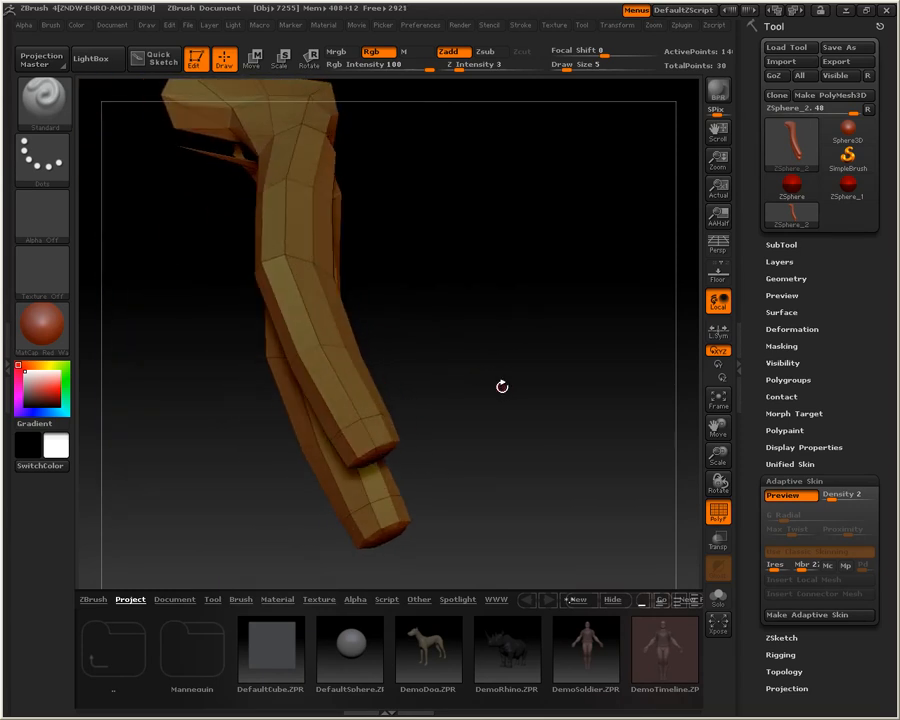
mouse_move(784, 496)
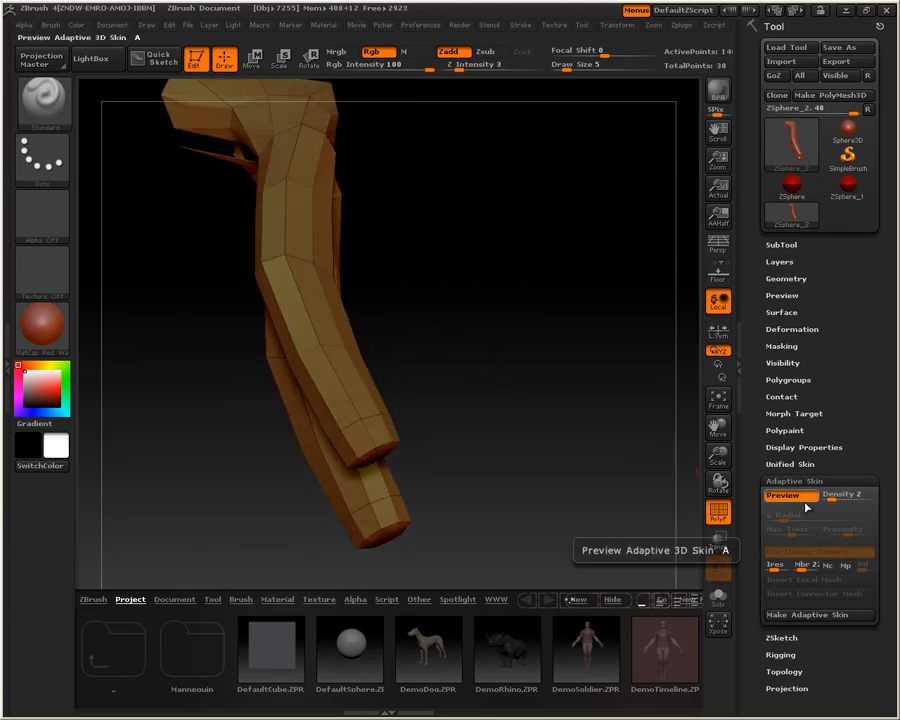
left_click(784, 496)
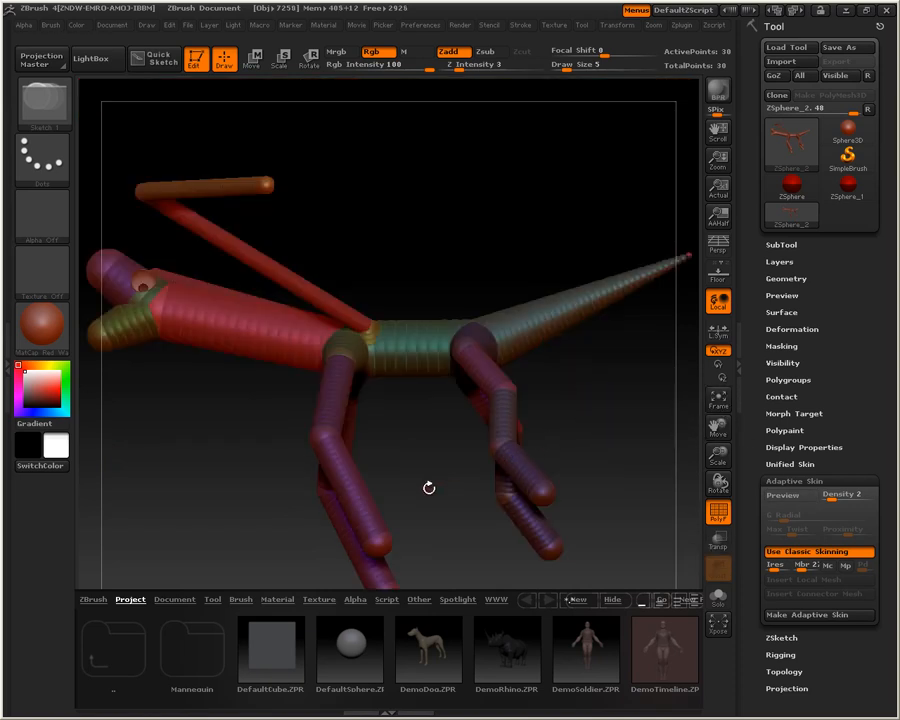
left_click_drag(428, 488, 470, 464)
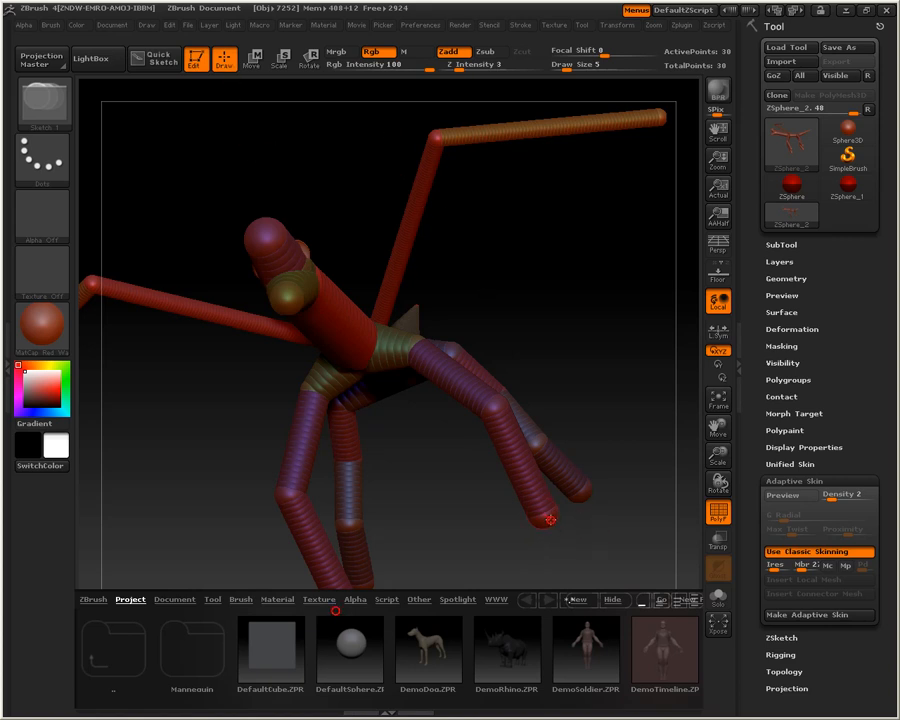
left_click(544, 518)
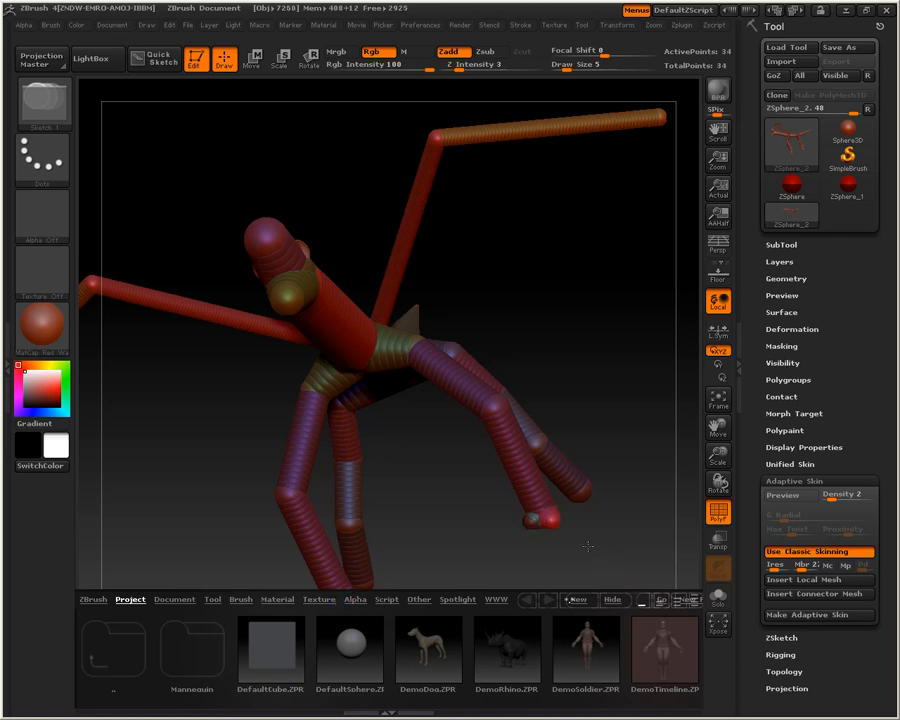
left_click_drag(588, 548, 540, 516)
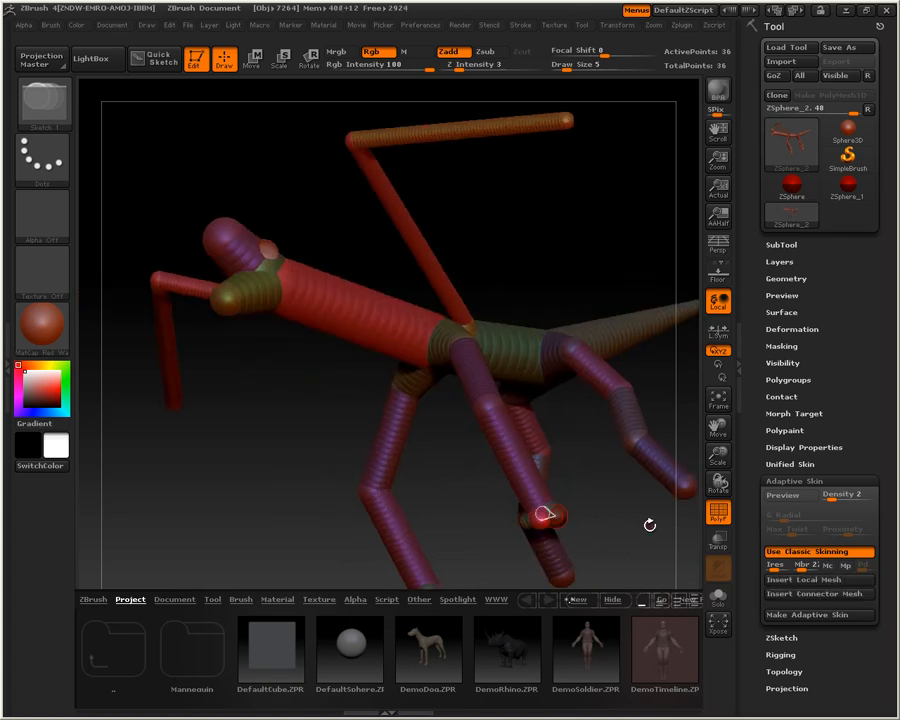
mouse_move(788, 504)
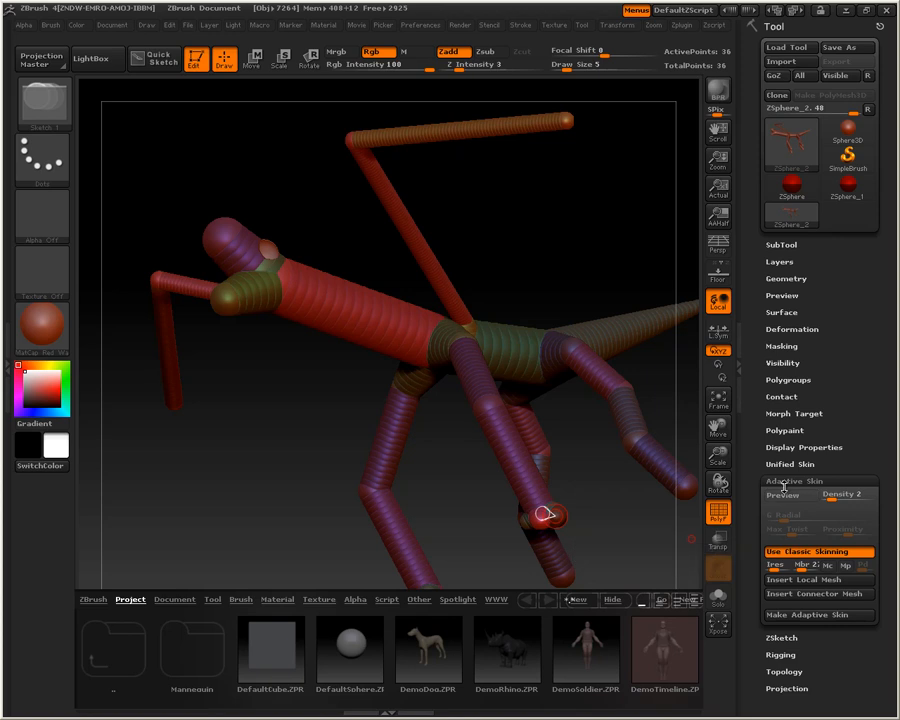
left_click(784, 496)
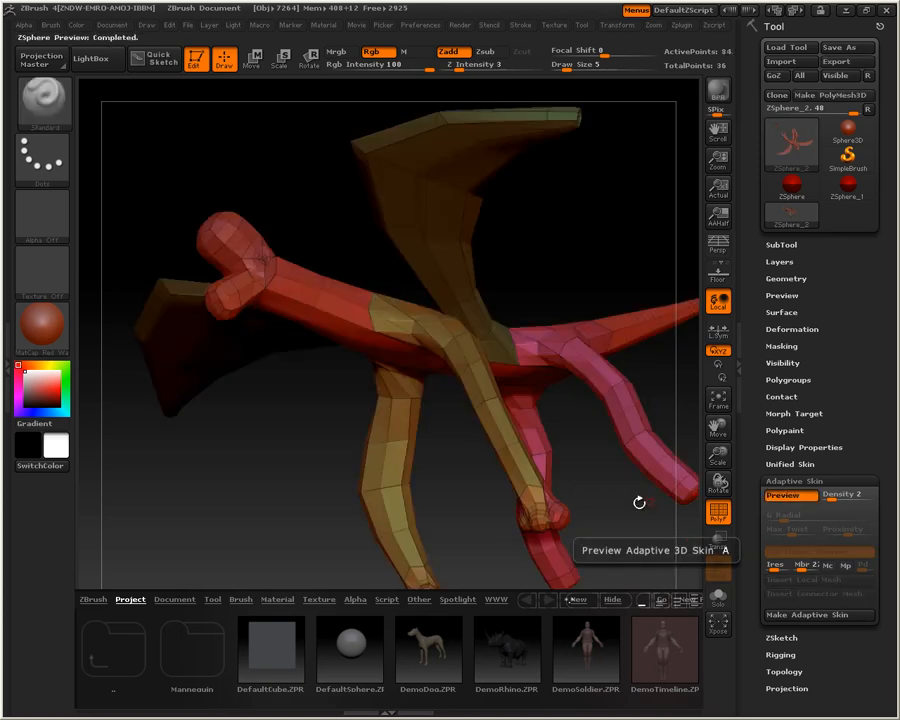